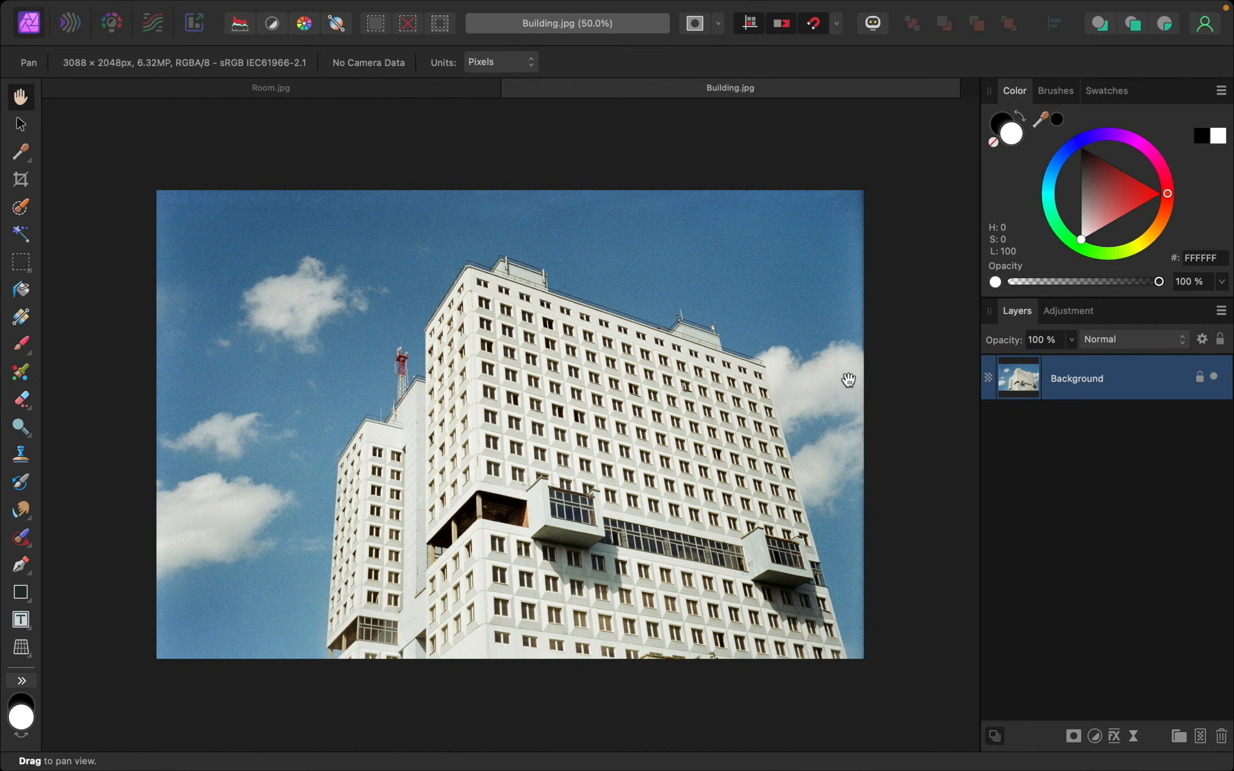
pyautogui.moveTo(911, 420)
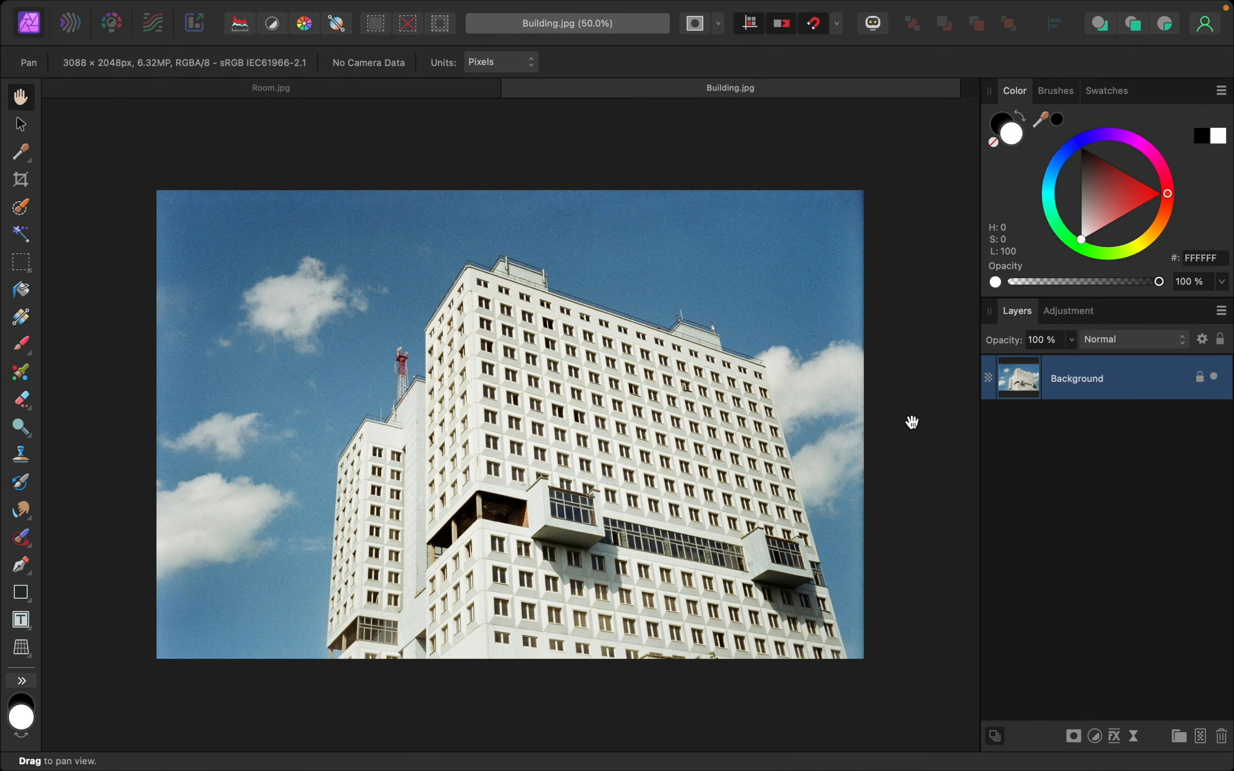
pyautogui.moveTo(864, 708)
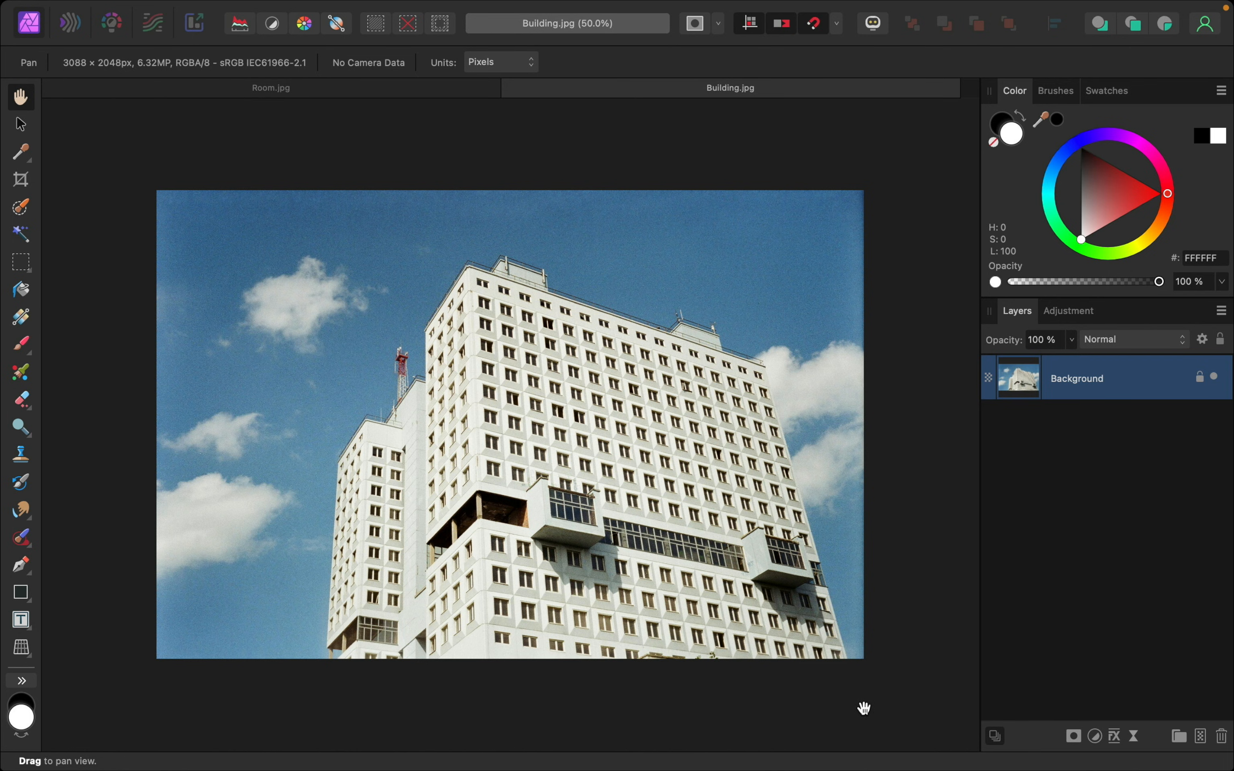
pyautogui.moveTo(888, 520)
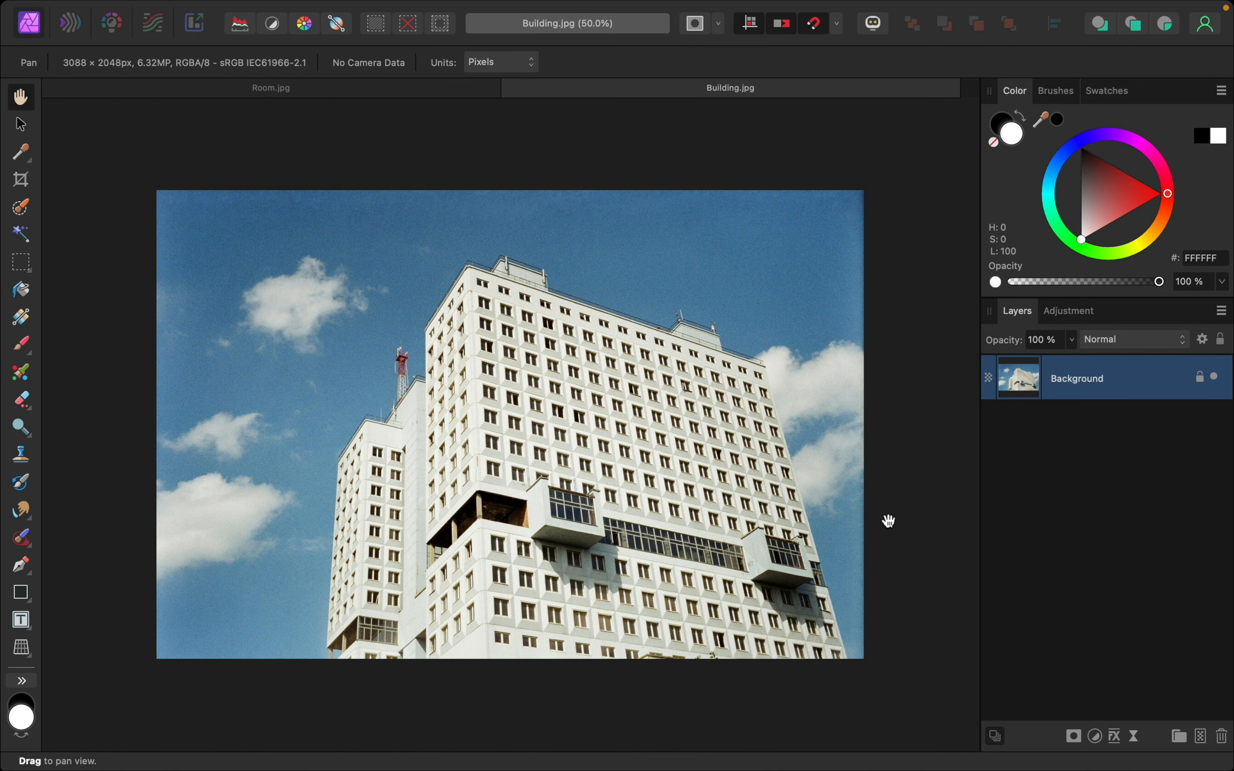
pyautogui.moveTo(910, 514)
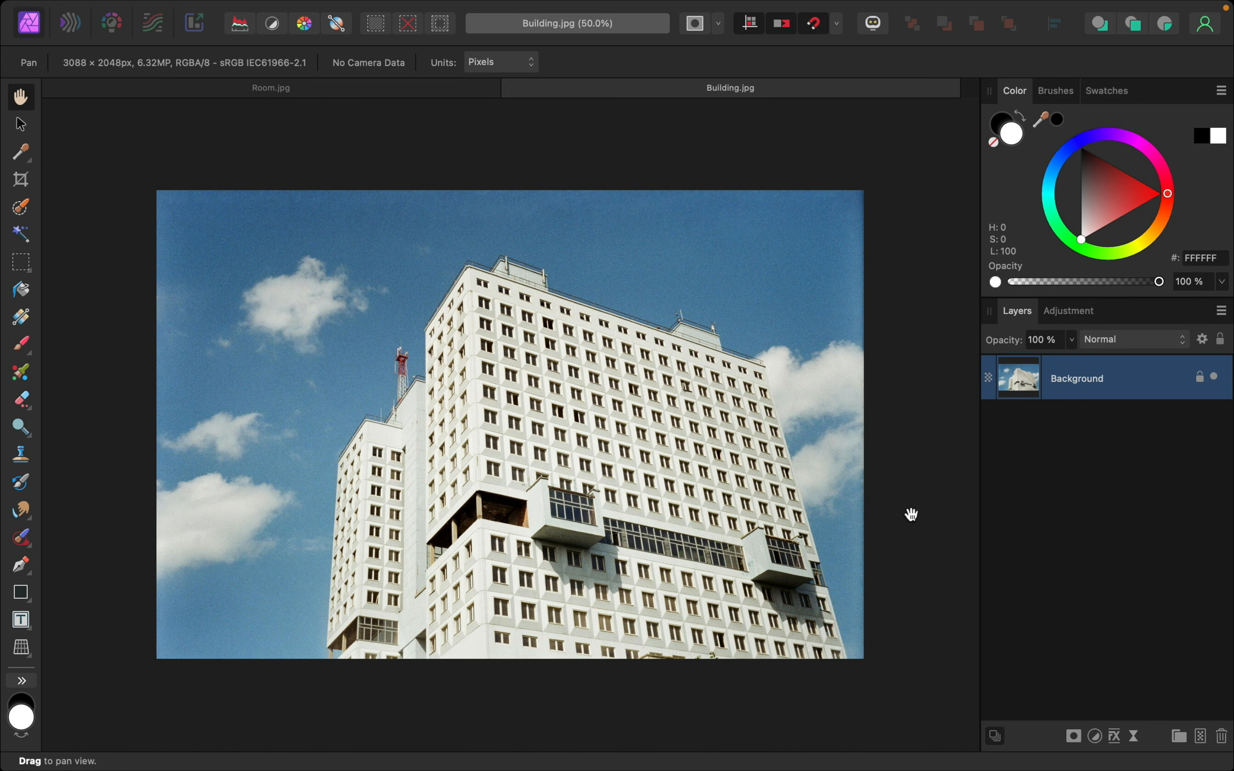
pyautogui.moveTo(1061, 473)
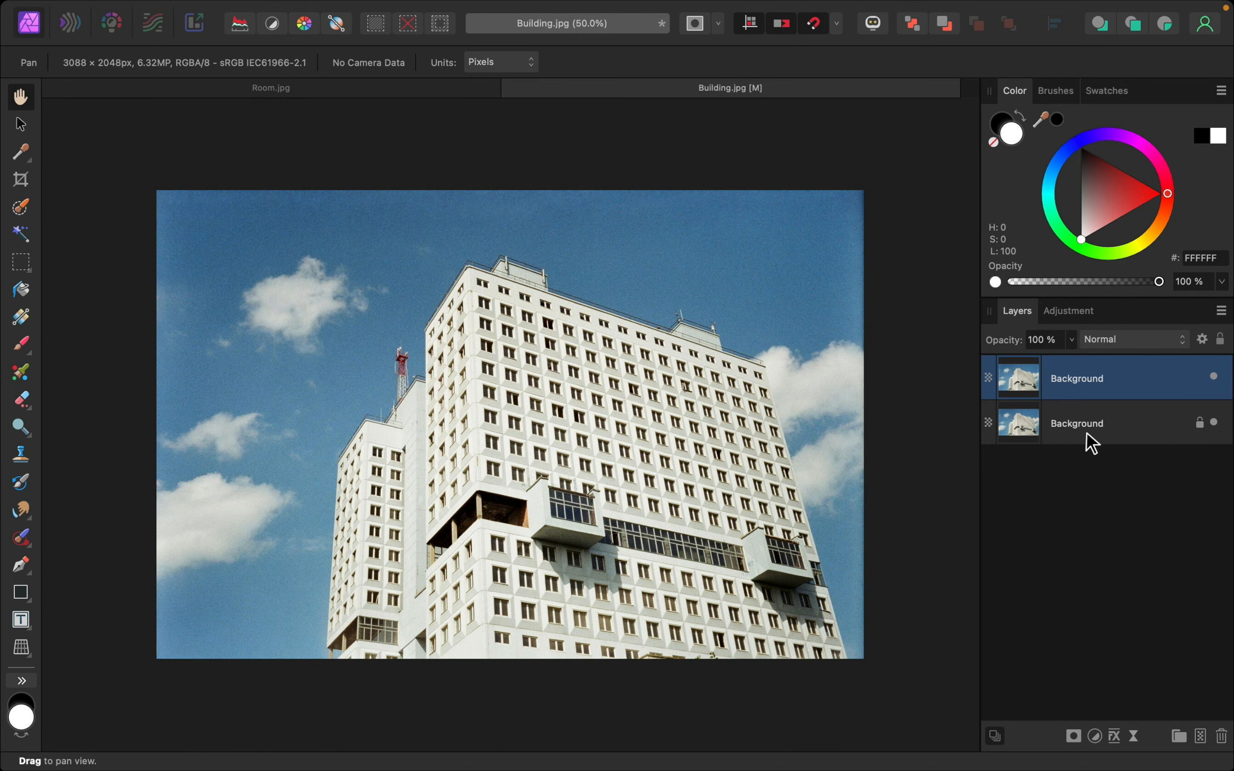
pyautogui.moveTo(1076, 464)
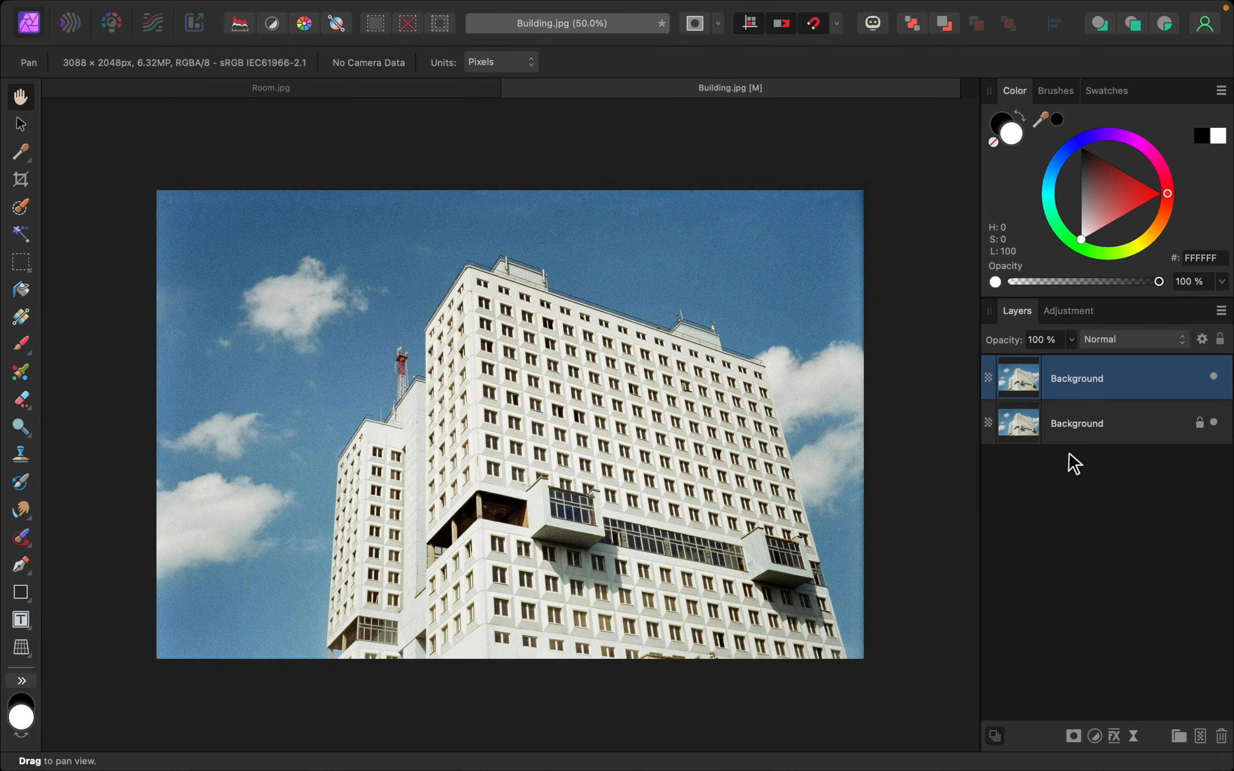
pyautogui.moveTo(32, 659)
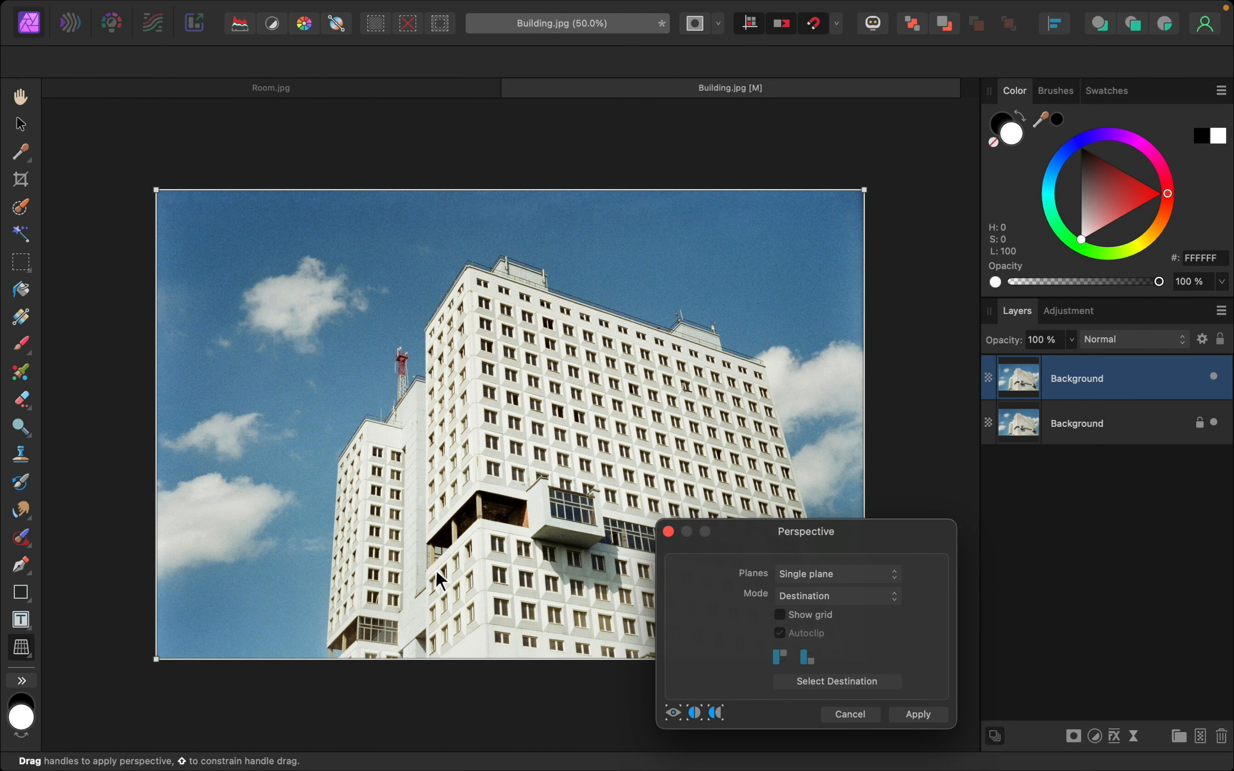
pyautogui.moveTo(298, 431)
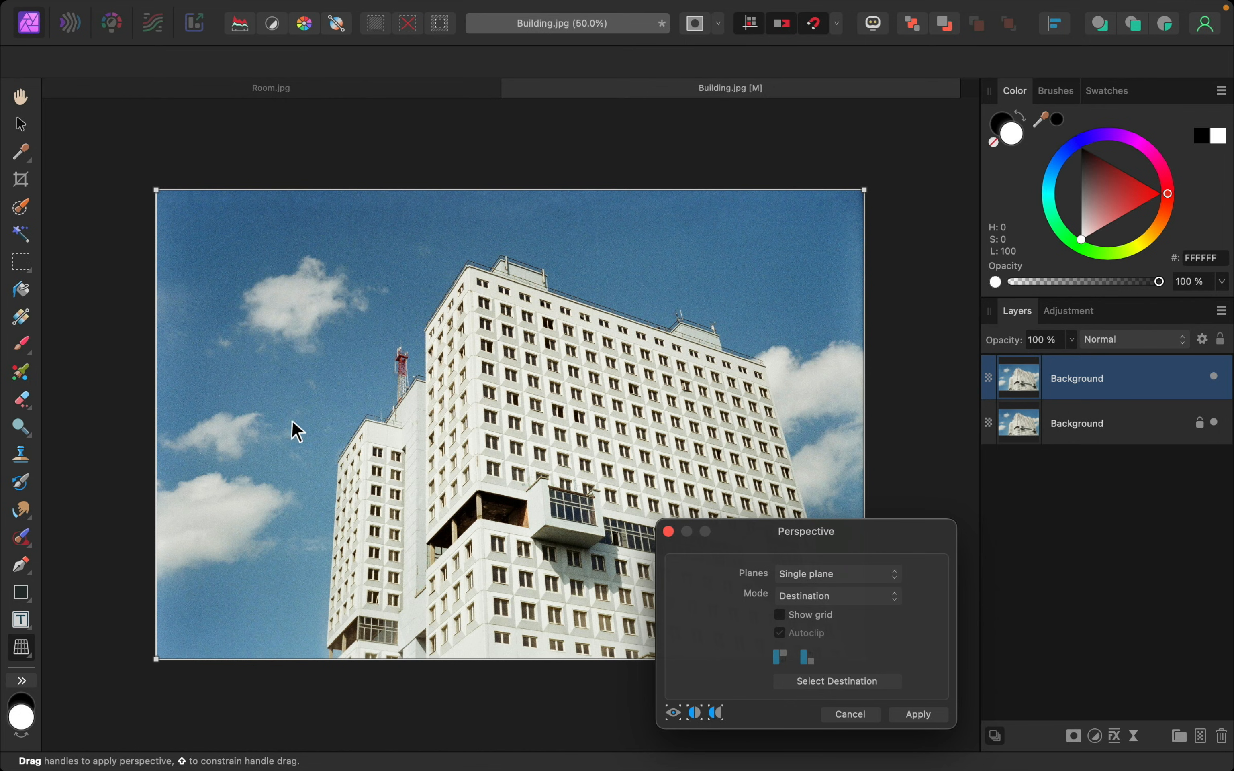
# Pull the photo's top-right corner progressively out to the right until the walls look straighter.
pyautogui.scroll(-3)
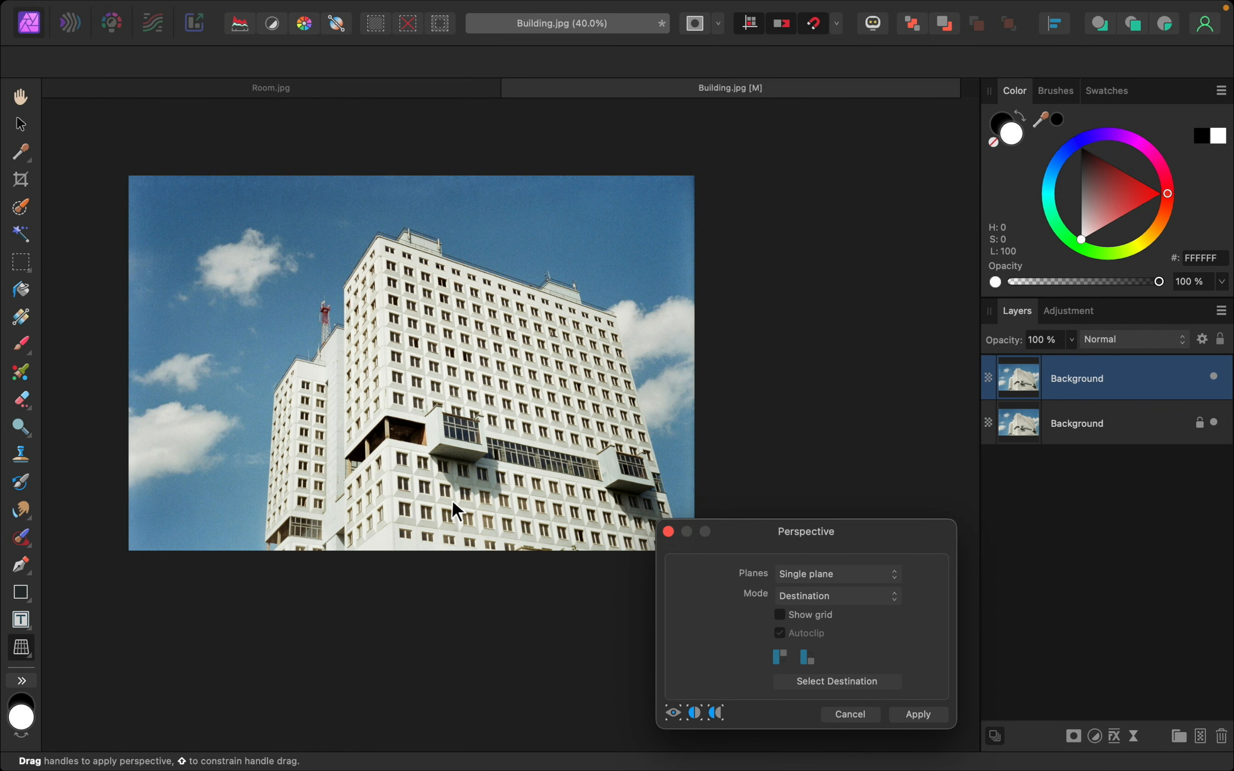
pyautogui.moveTo(695, 177); pyautogui.dragTo(729, 180)
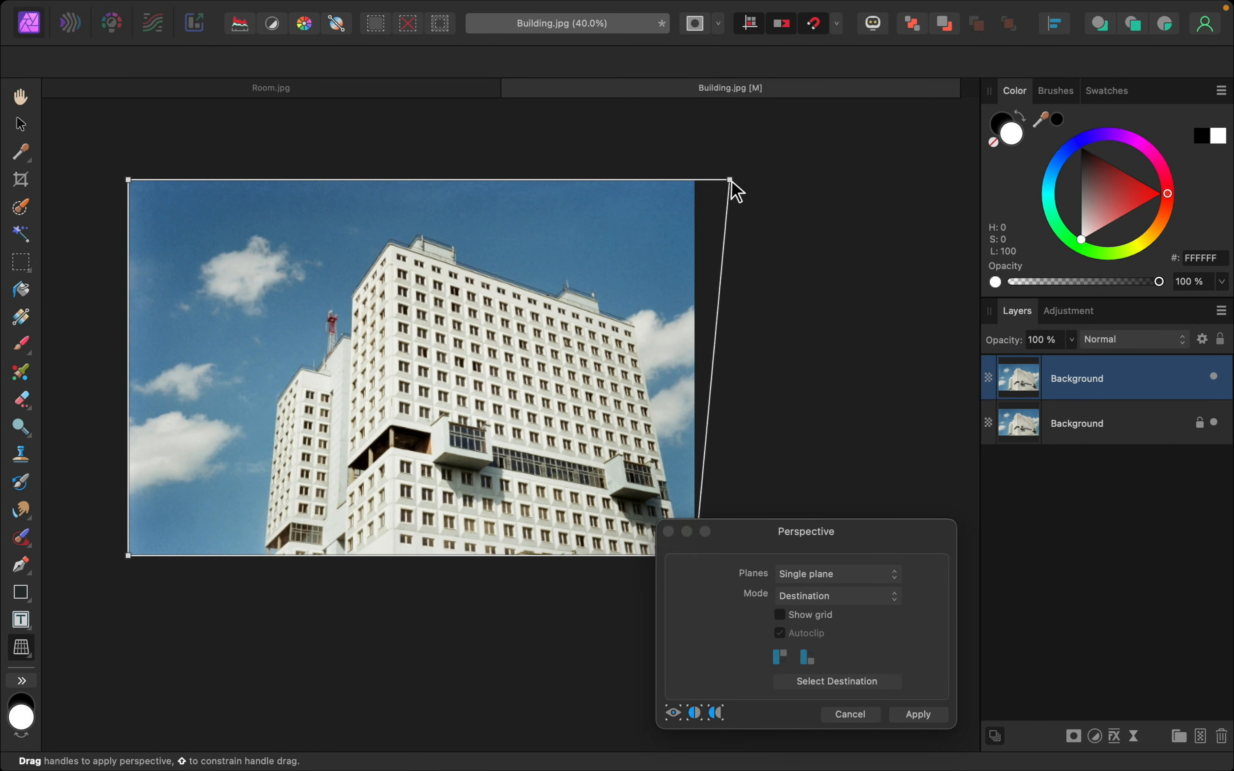
pyautogui.moveTo(730, 179); pyautogui.dragTo(696, 181)
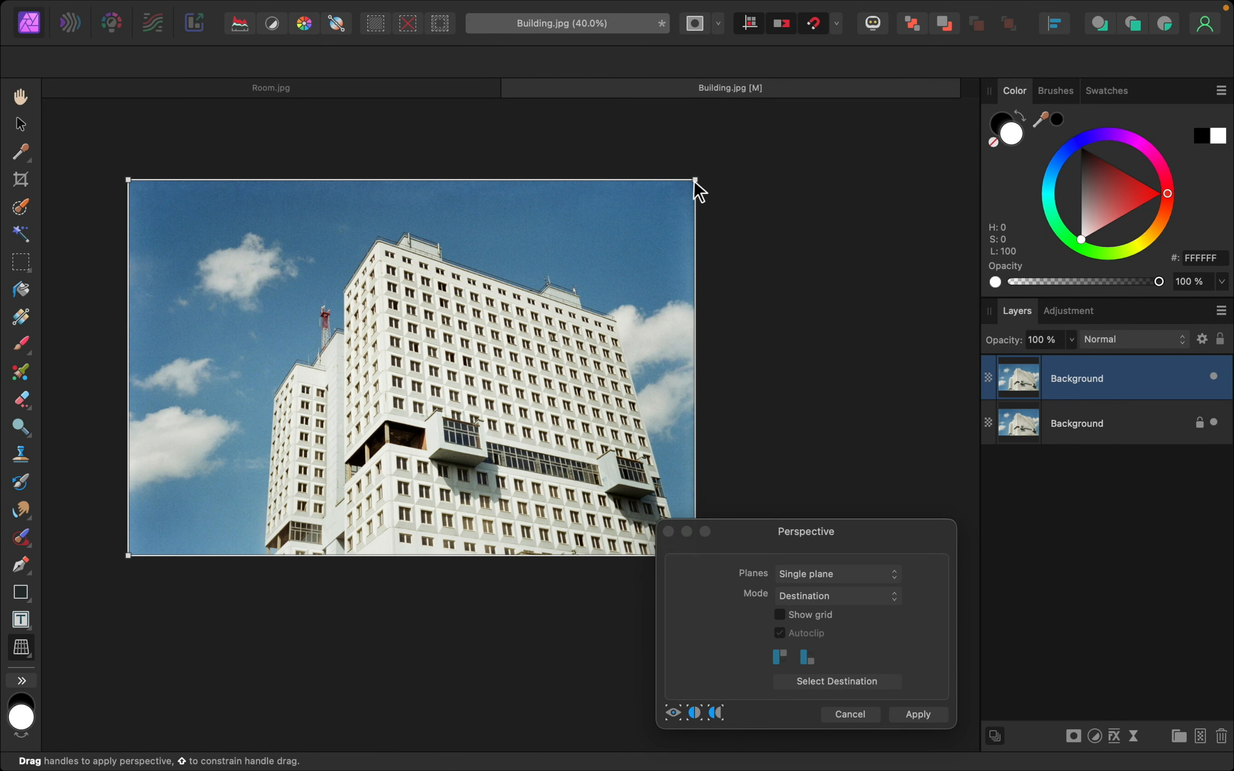
pyautogui.moveTo(649, 371)
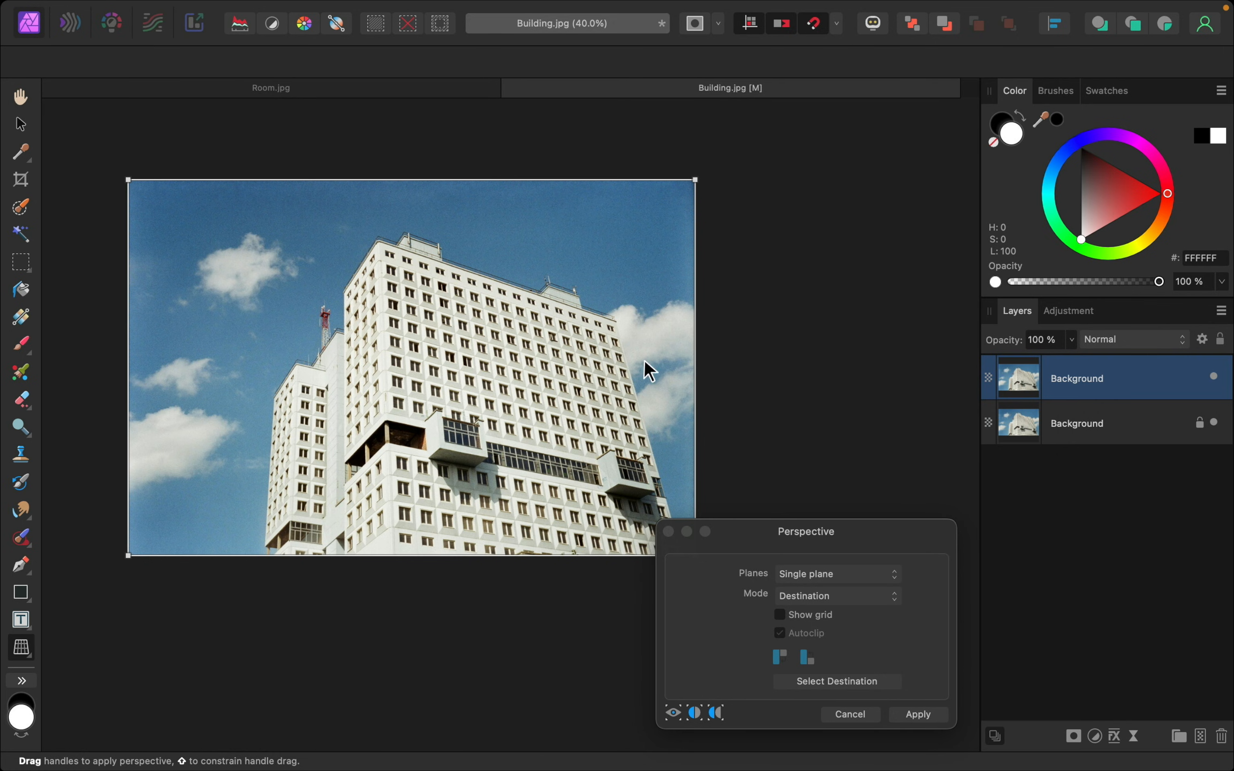
pyautogui.moveTo(699, 182)
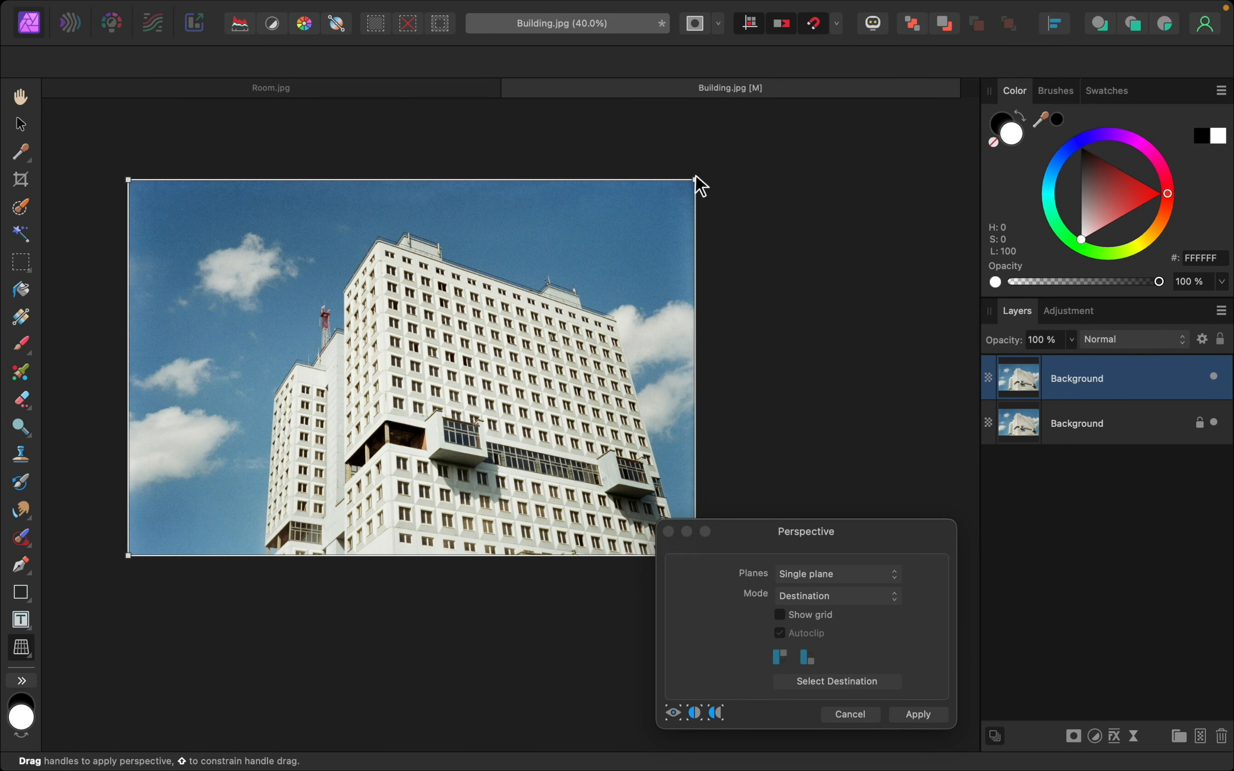
pyautogui.moveTo(696, 179); pyautogui.dragTo(810, 179)
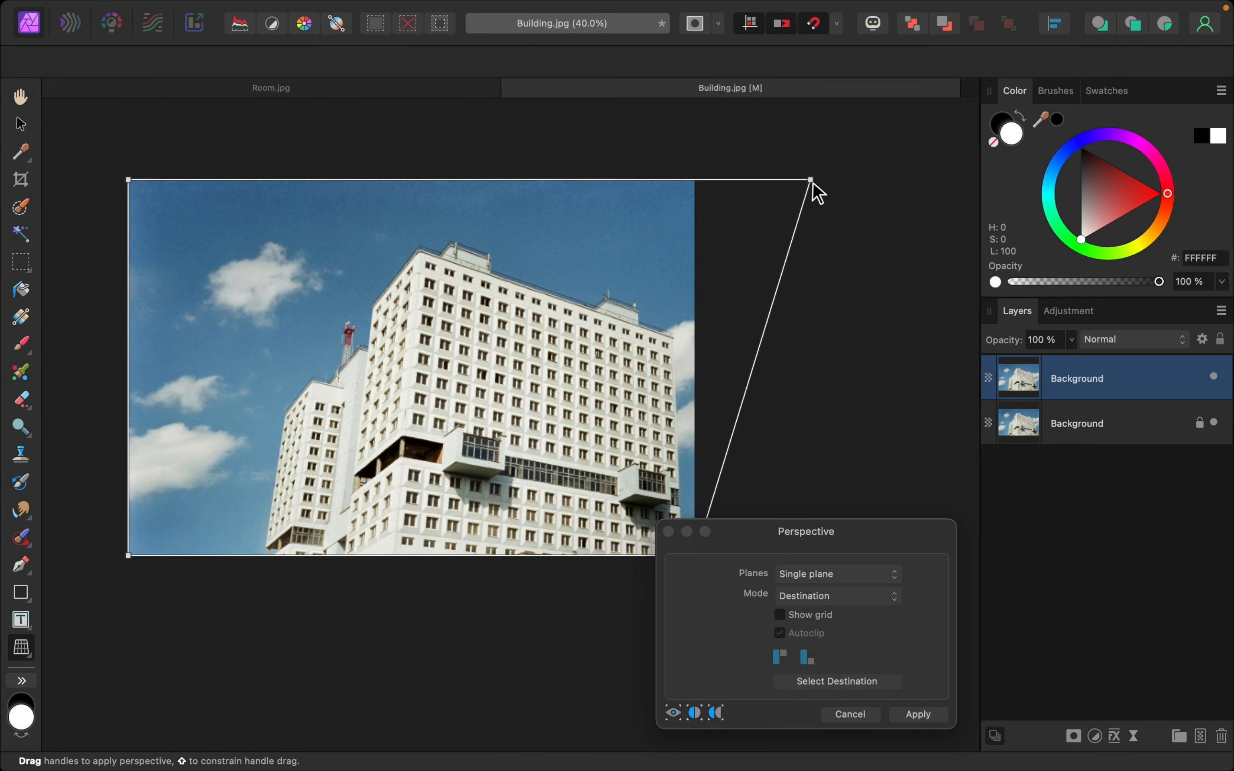
pyautogui.moveTo(811, 179); pyautogui.dragTo(821, 179)
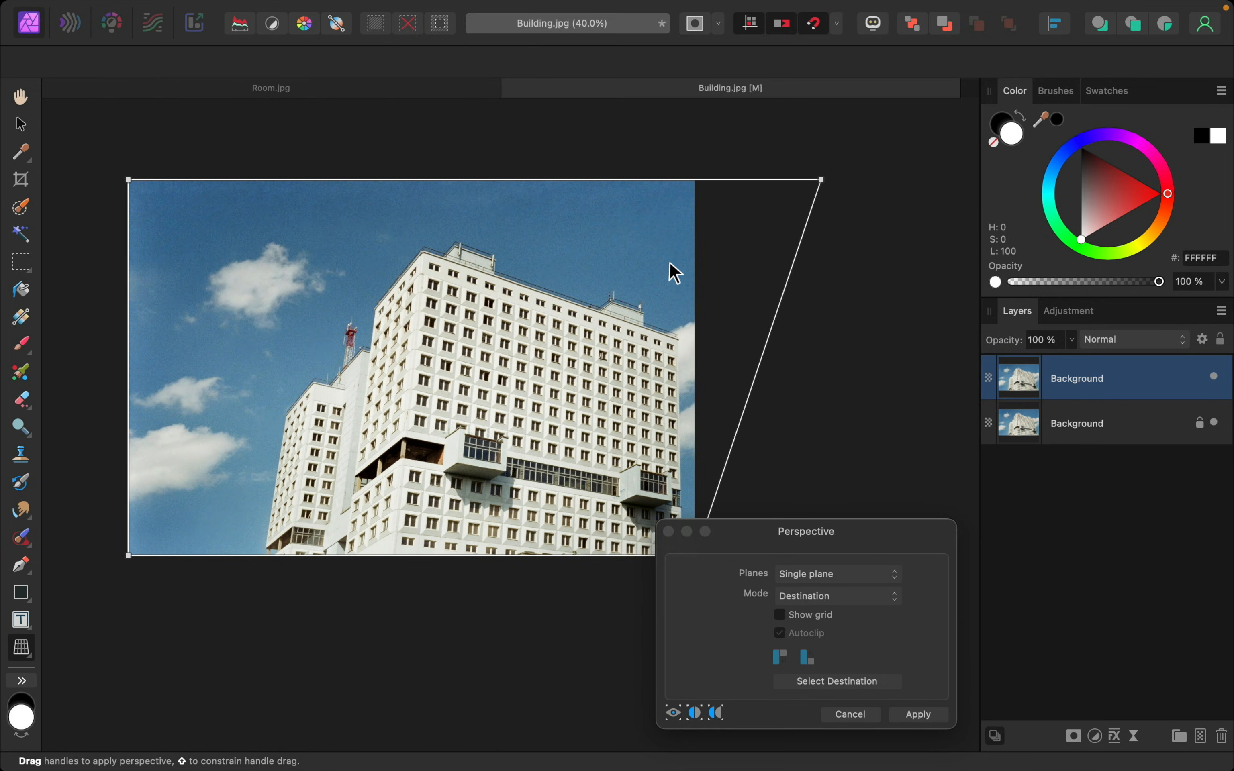
pyautogui.moveTo(812, 59)
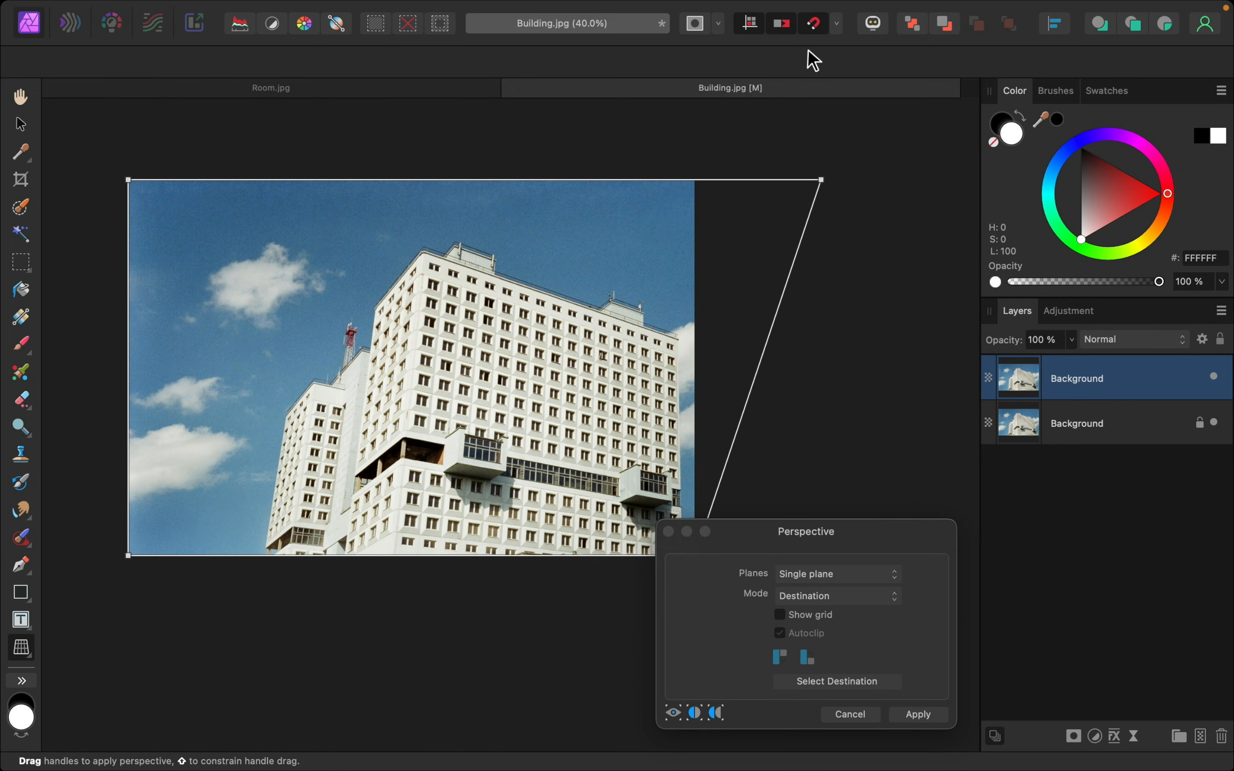
pyautogui.moveTo(820, 180); pyautogui.dragTo(775, 180)
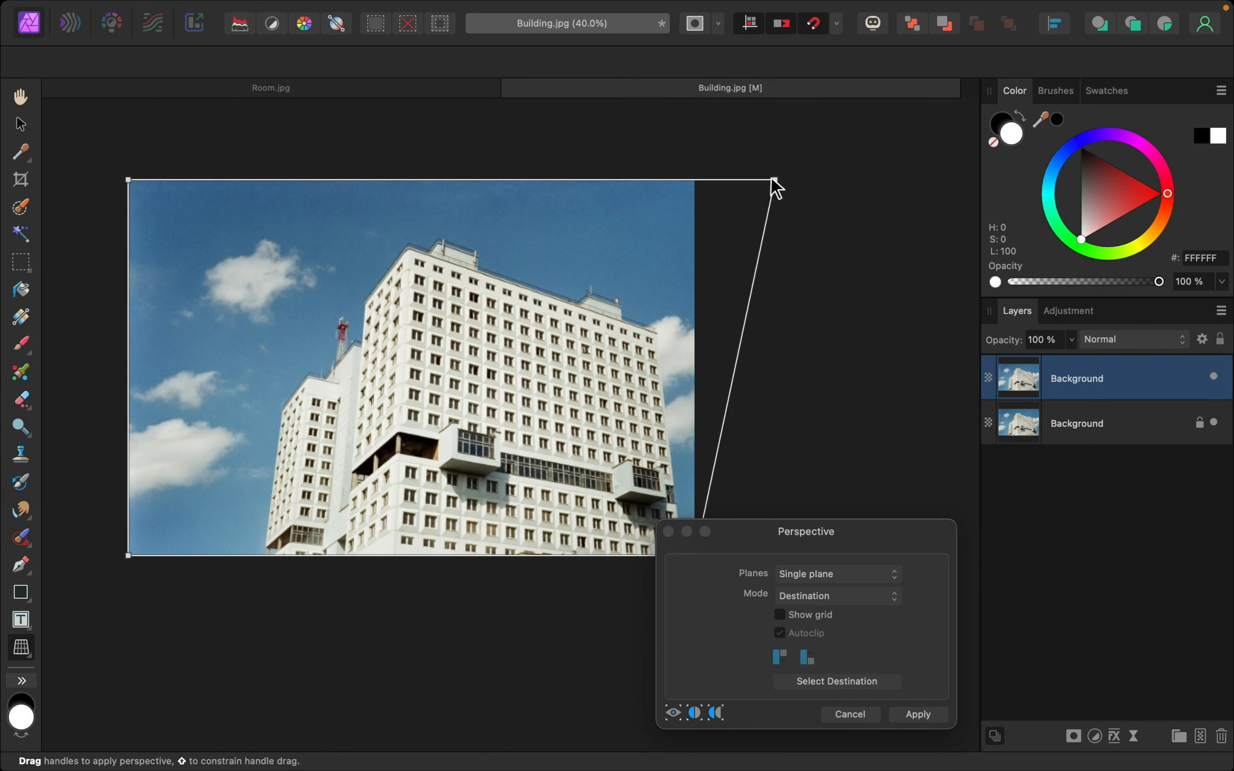
pyautogui.moveTo(775, 179); pyautogui.dragTo(707, 179)
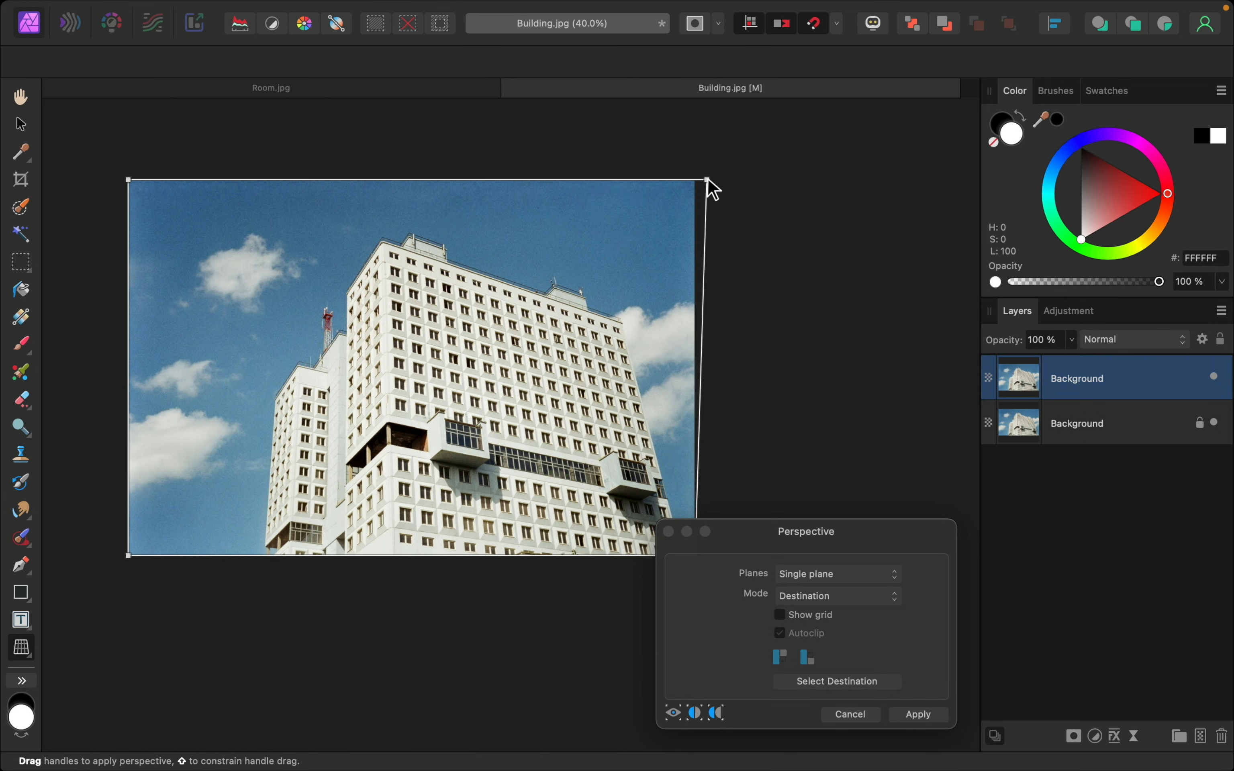
pyautogui.moveTo(706, 181); pyautogui.dragTo(790, 180)
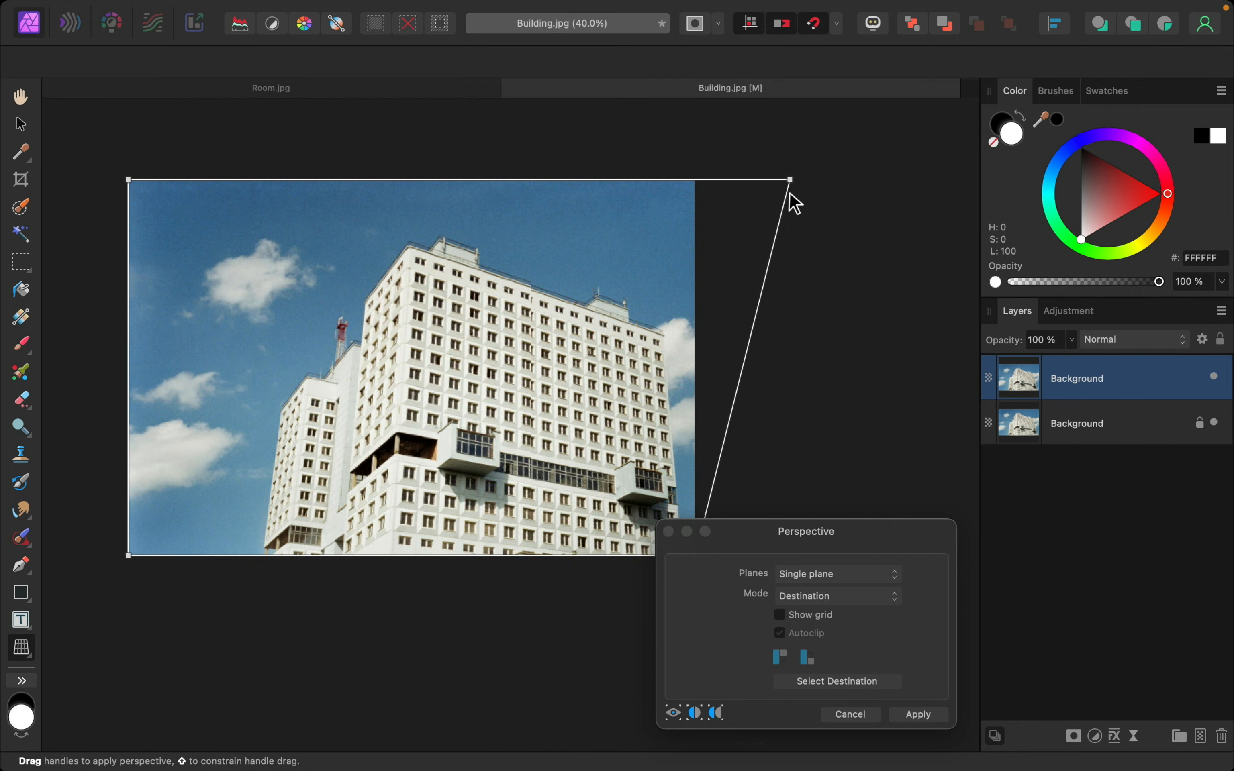
pyautogui.moveTo(790, 180); pyautogui.dragTo(826, 175)
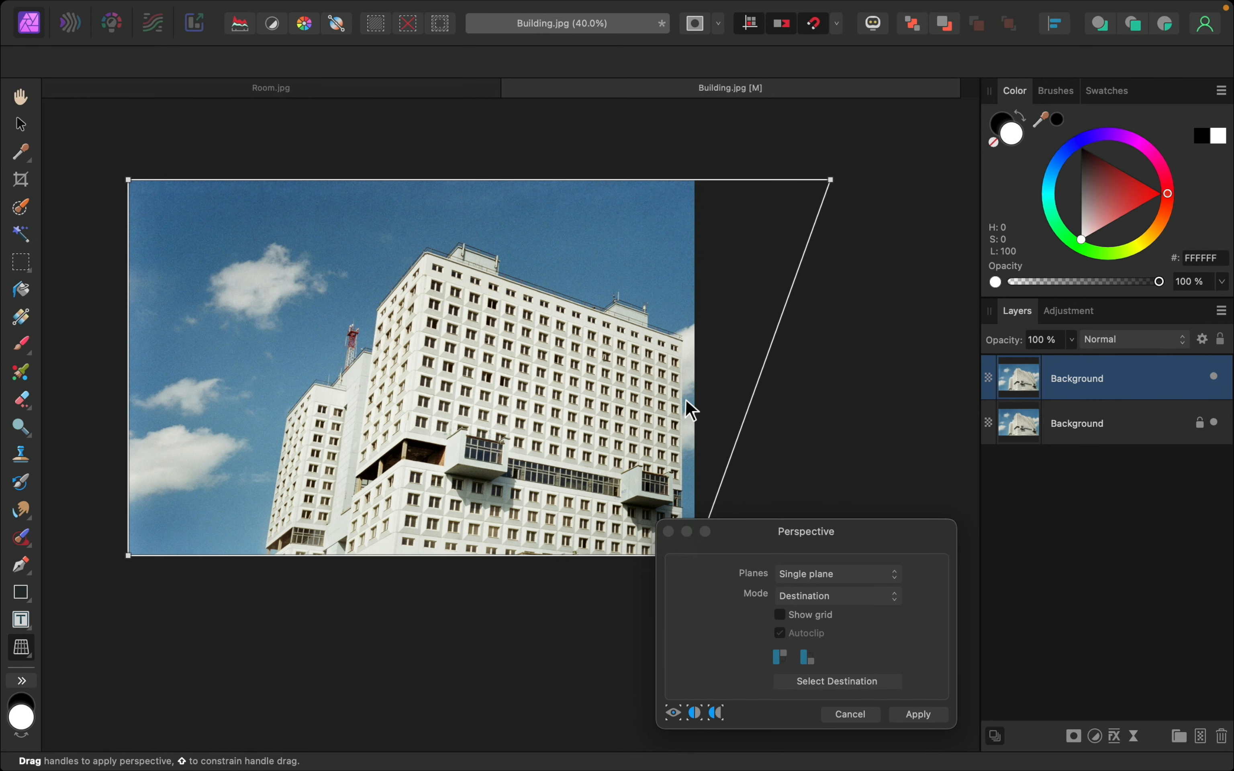
pyautogui.moveTo(564, 10)
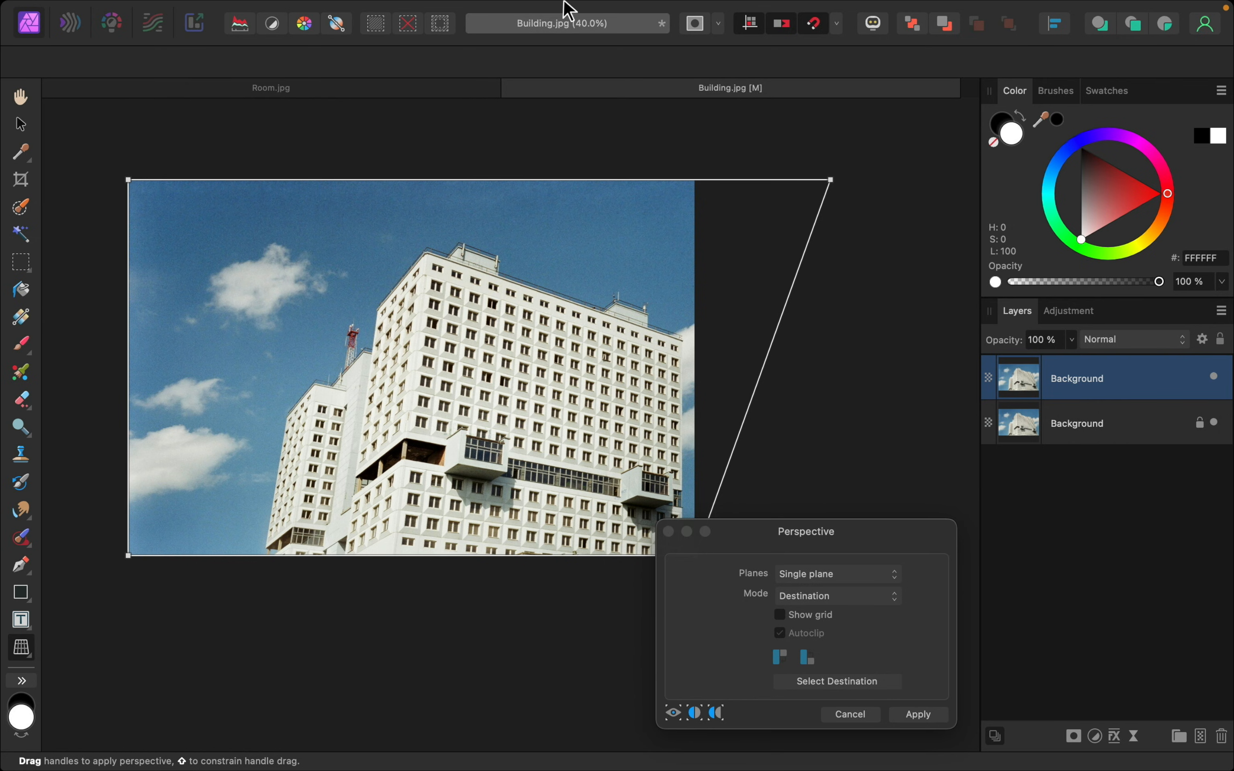
# Turn on Show Grid from the View menu to judge the verticals.
pyautogui.click(590, 11)
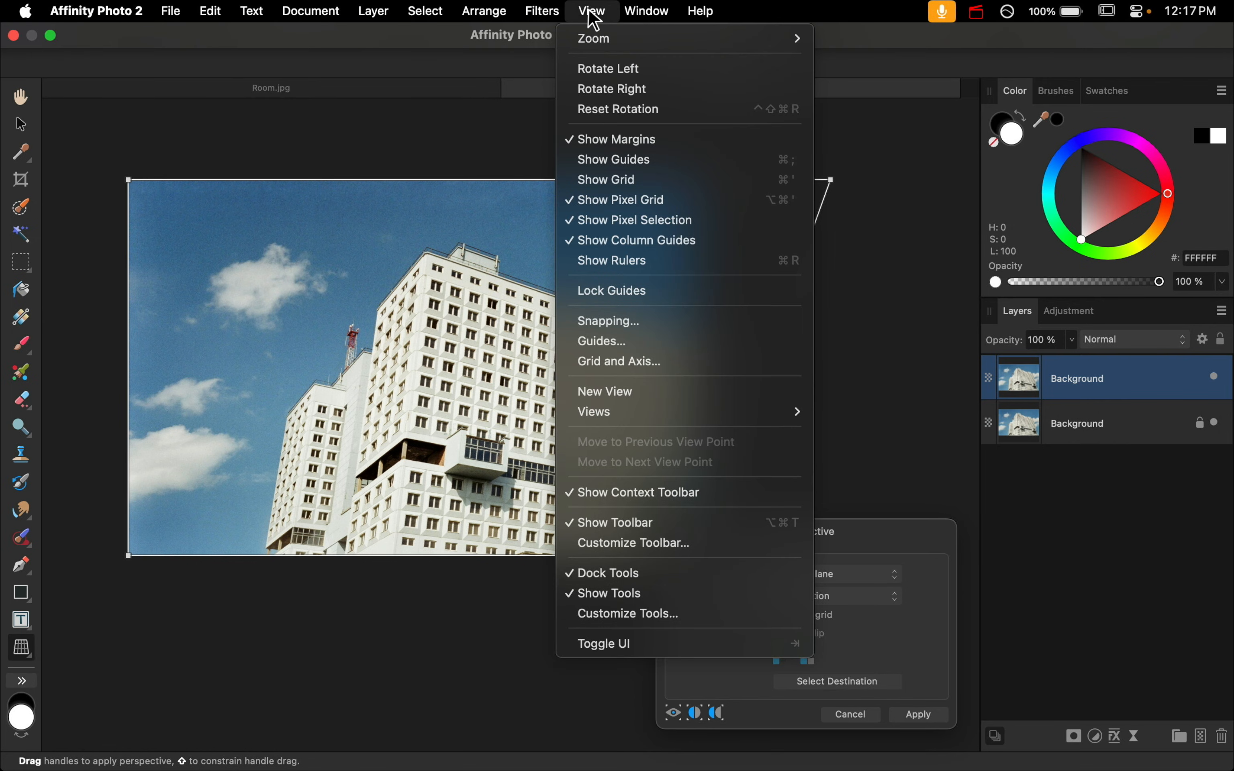
pyautogui.moveTo(664, 182)
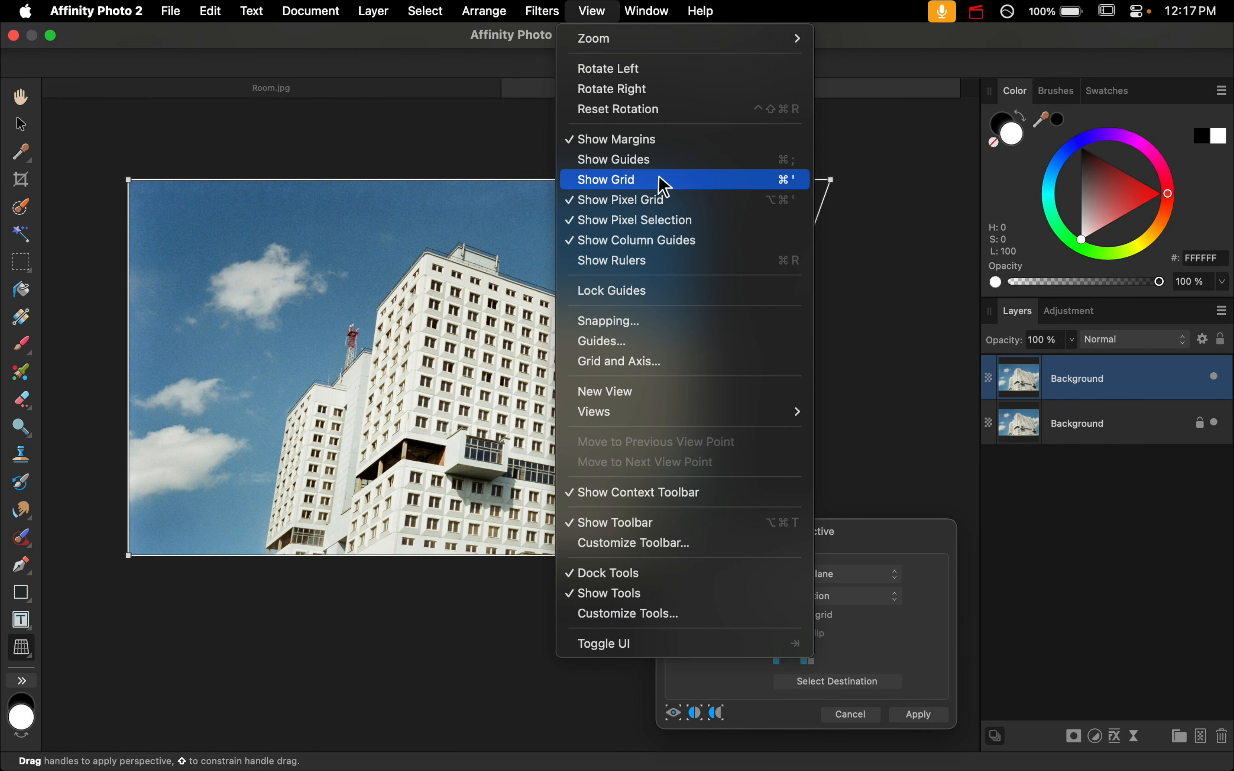
pyautogui.click(603, 179)
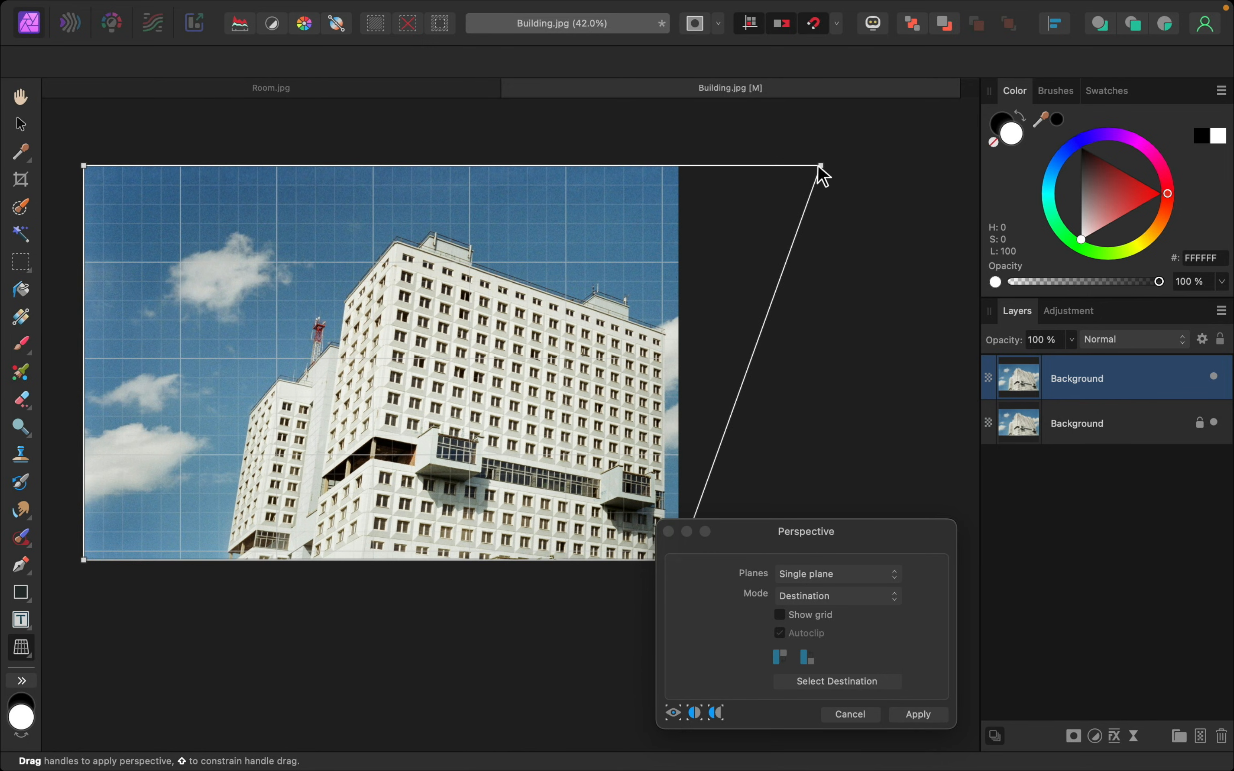
# Pull both top corners outward until the walls stand vertical, then apply the perspective correction.
pyautogui.moveTo(821, 166); pyautogui.dragTo(816, 168)
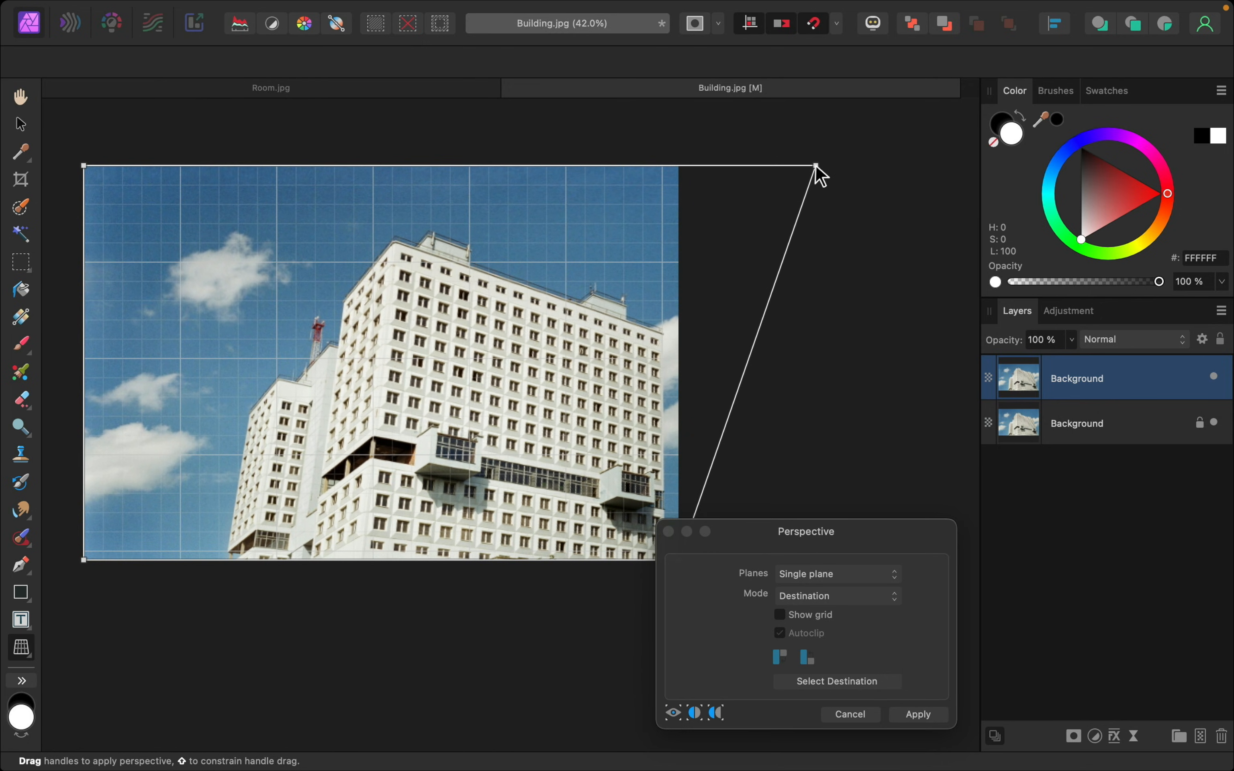
pyautogui.moveTo(816, 168); pyautogui.dragTo(815, 167)
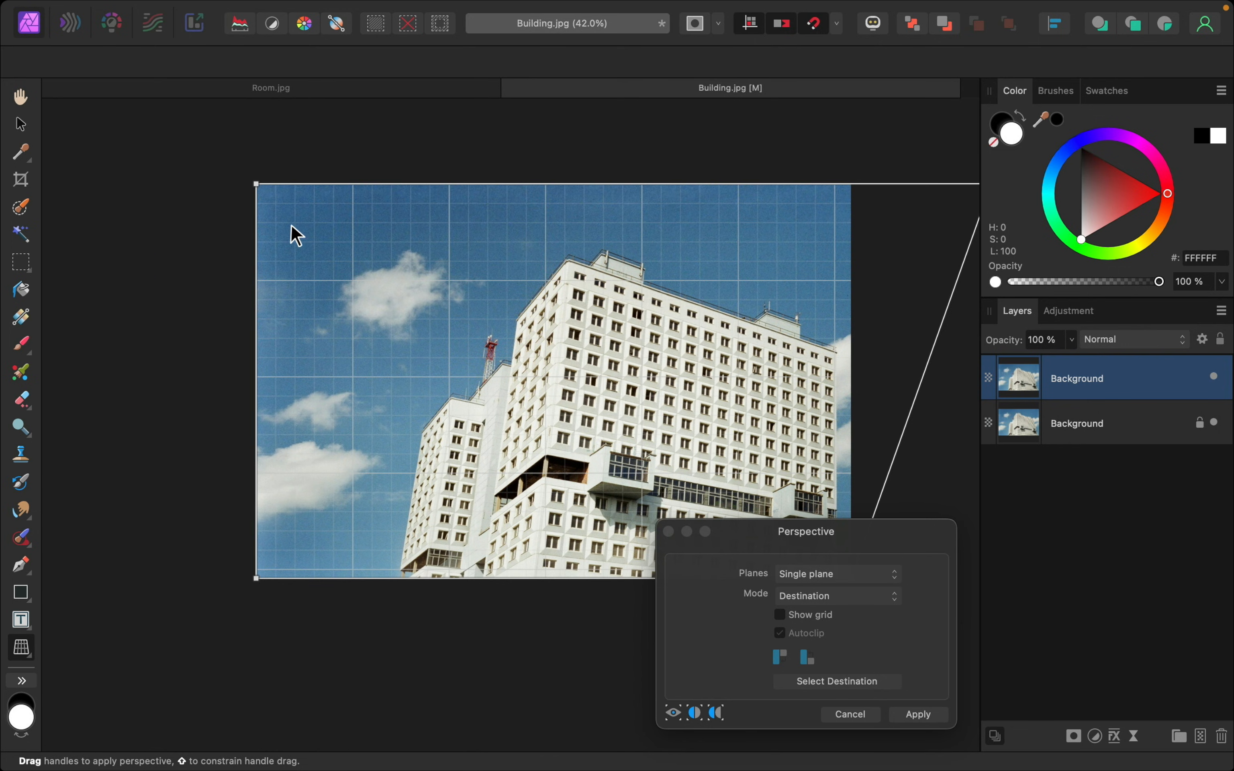
pyautogui.moveTo(254, 183); pyautogui.dragTo(162, 183)
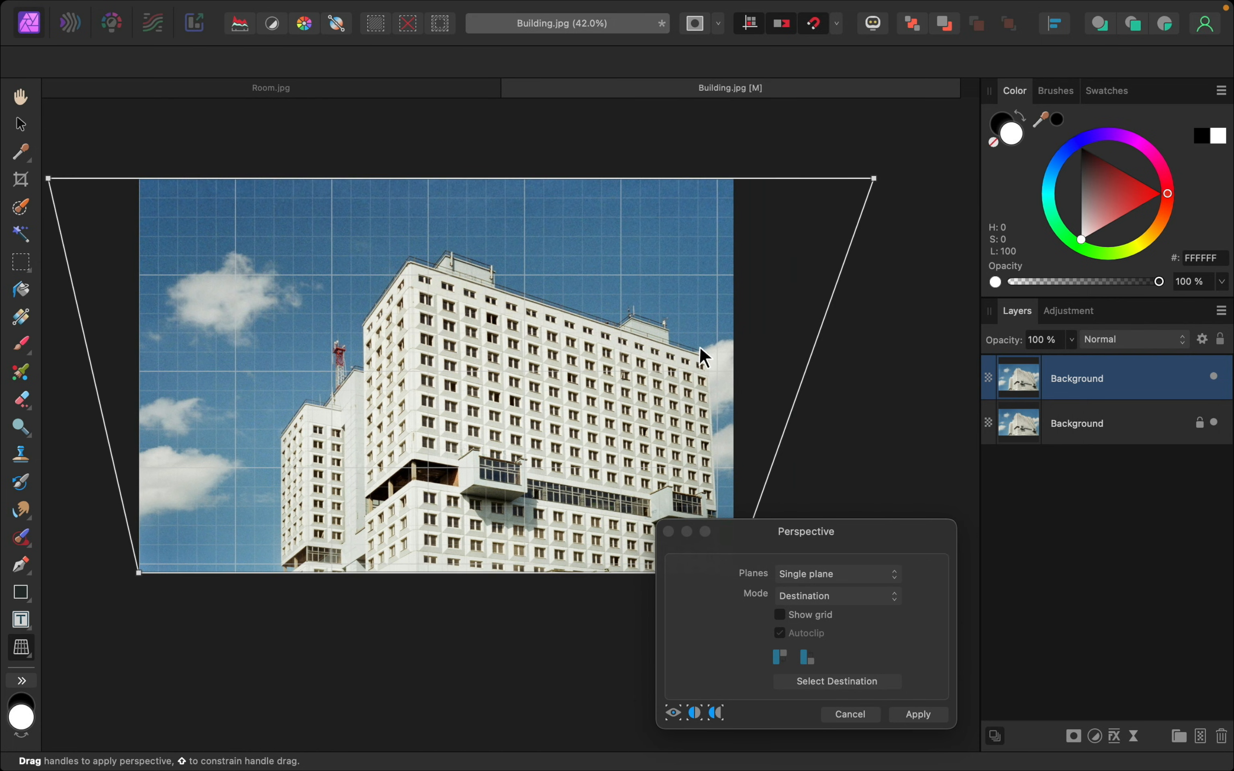
pyautogui.moveTo(871, 175); pyautogui.dragTo(908, 178)
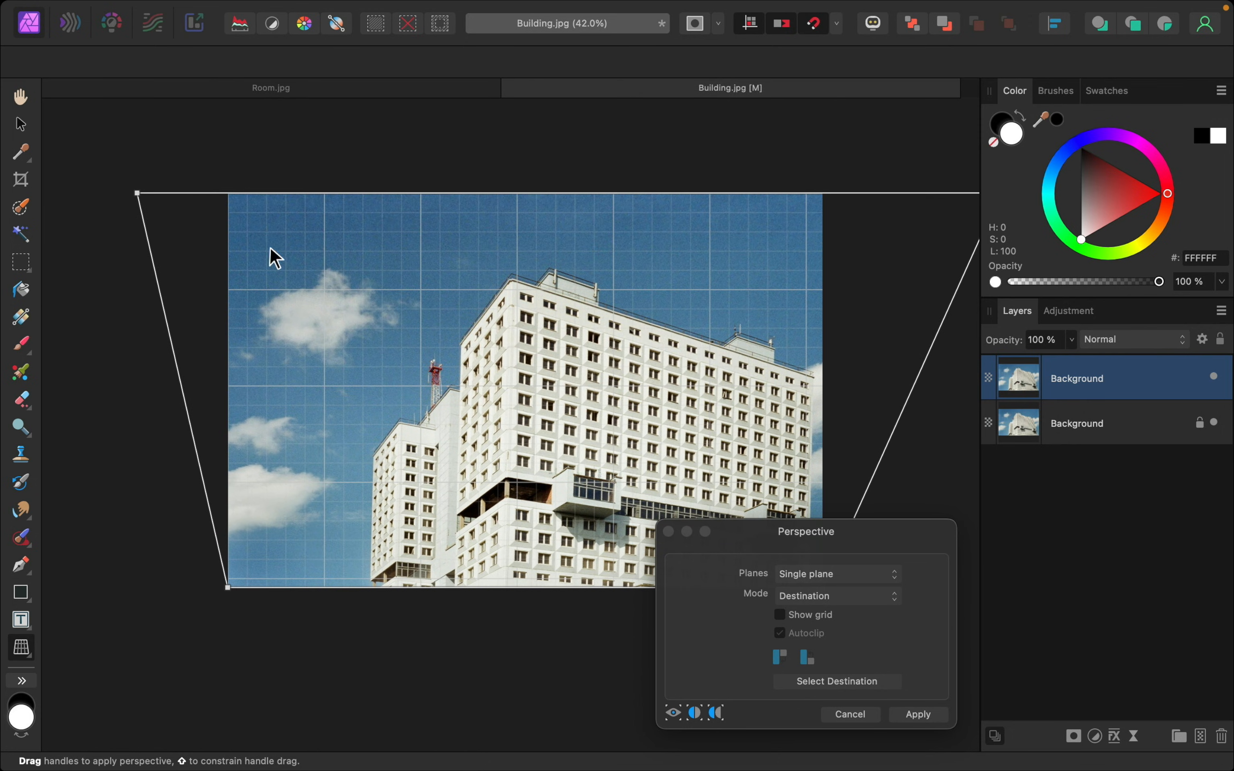
pyautogui.moveTo(137, 193); pyautogui.dragTo(114, 195)
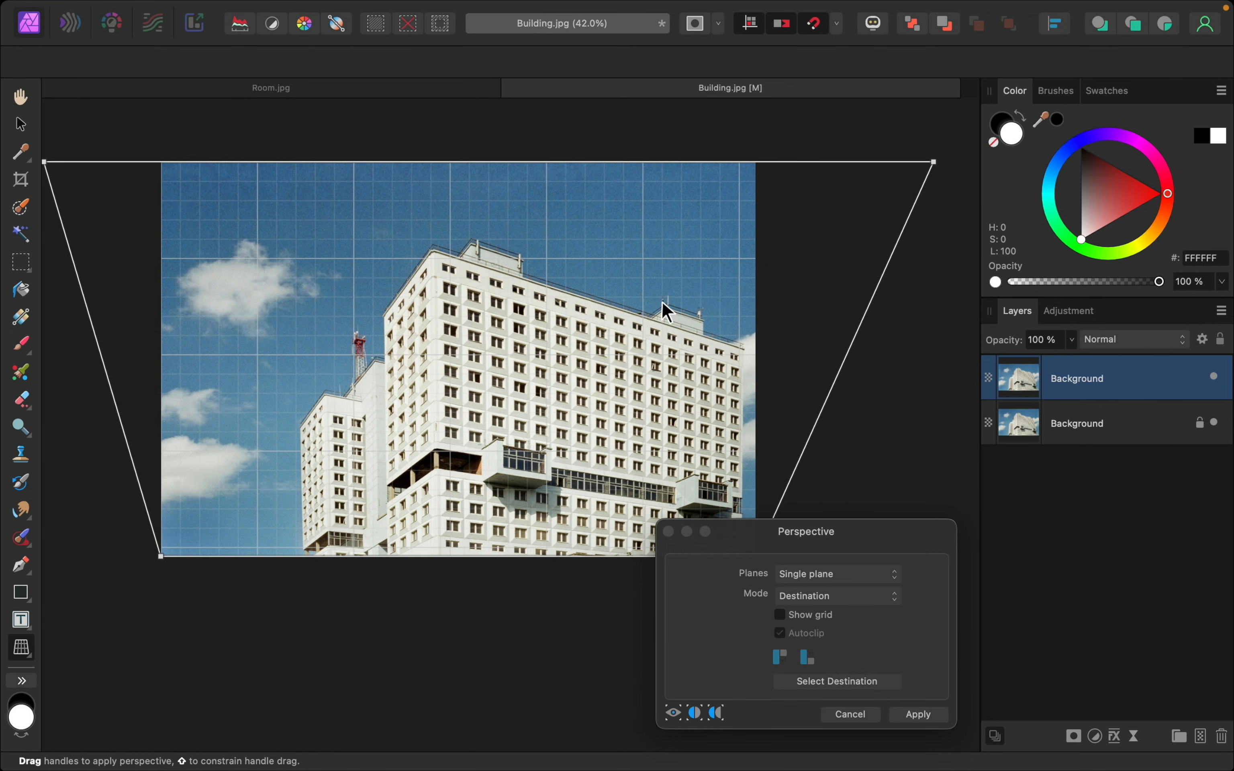
pyautogui.moveTo(933, 163); pyautogui.dragTo(925, 166)
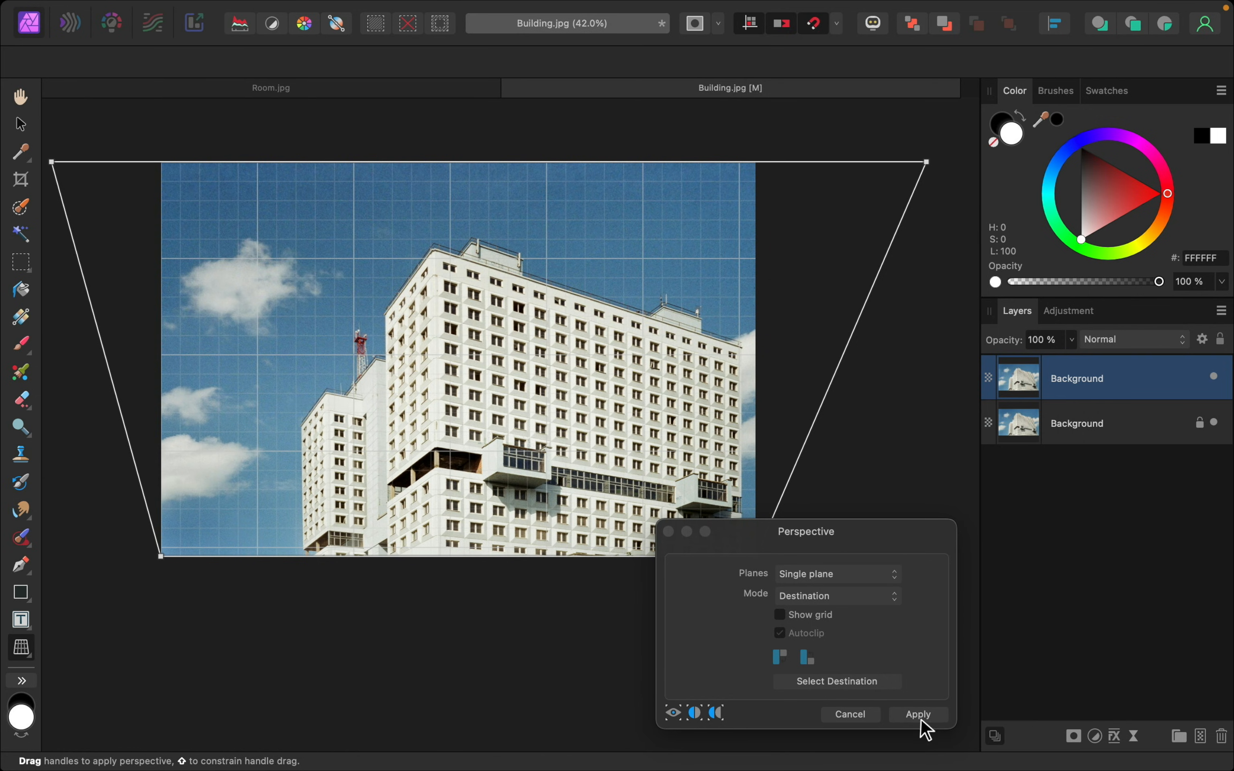
pyautogui.click(916, 714)
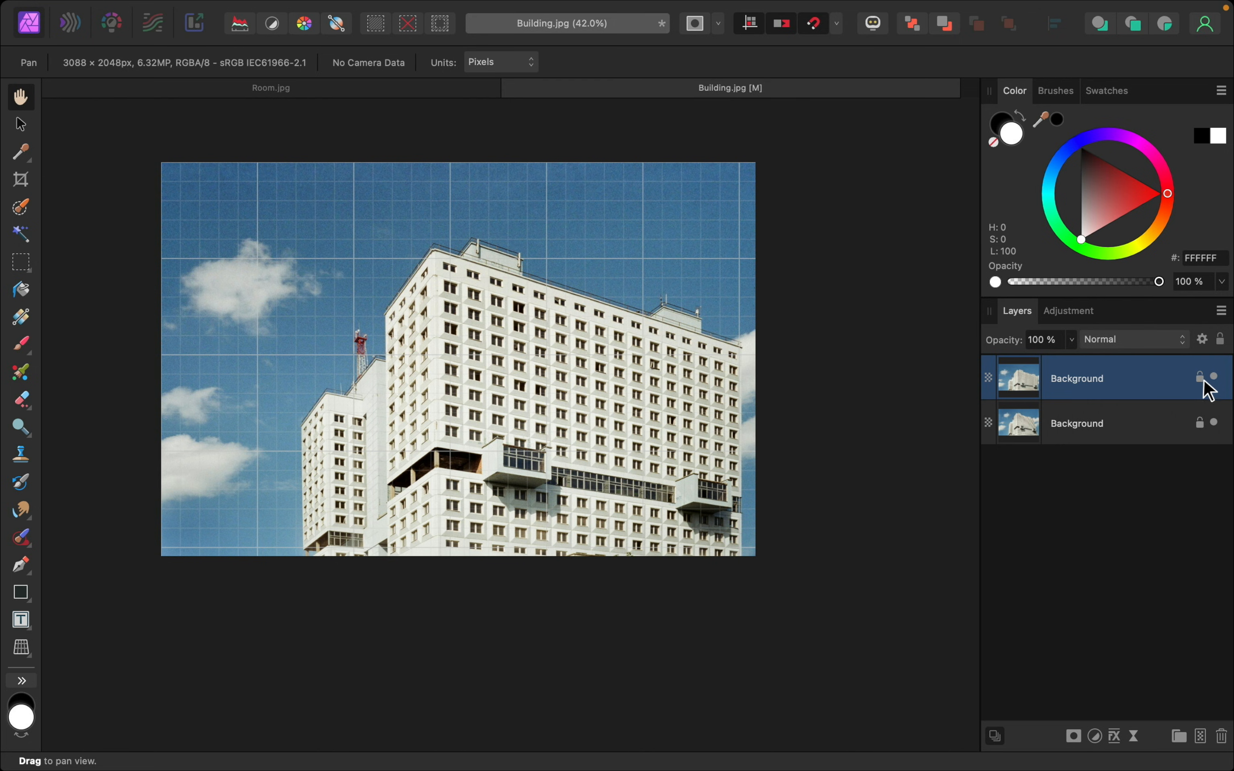
# Reactivate the Perspective tool so its handles reappear on the straightened building layer.
pyautogui.click(1199, 378)
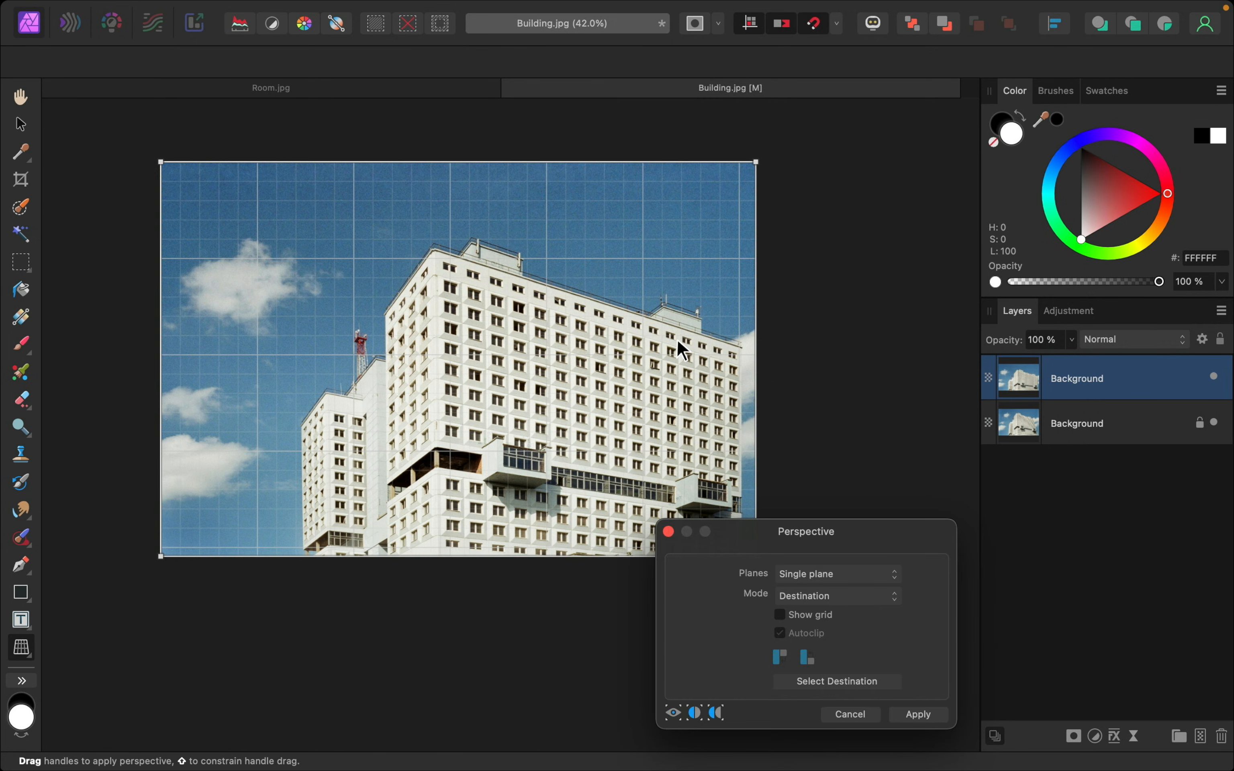
# Raise the photo's top edge upward to stretch the building taller.
pyautogui.scroll(-3)
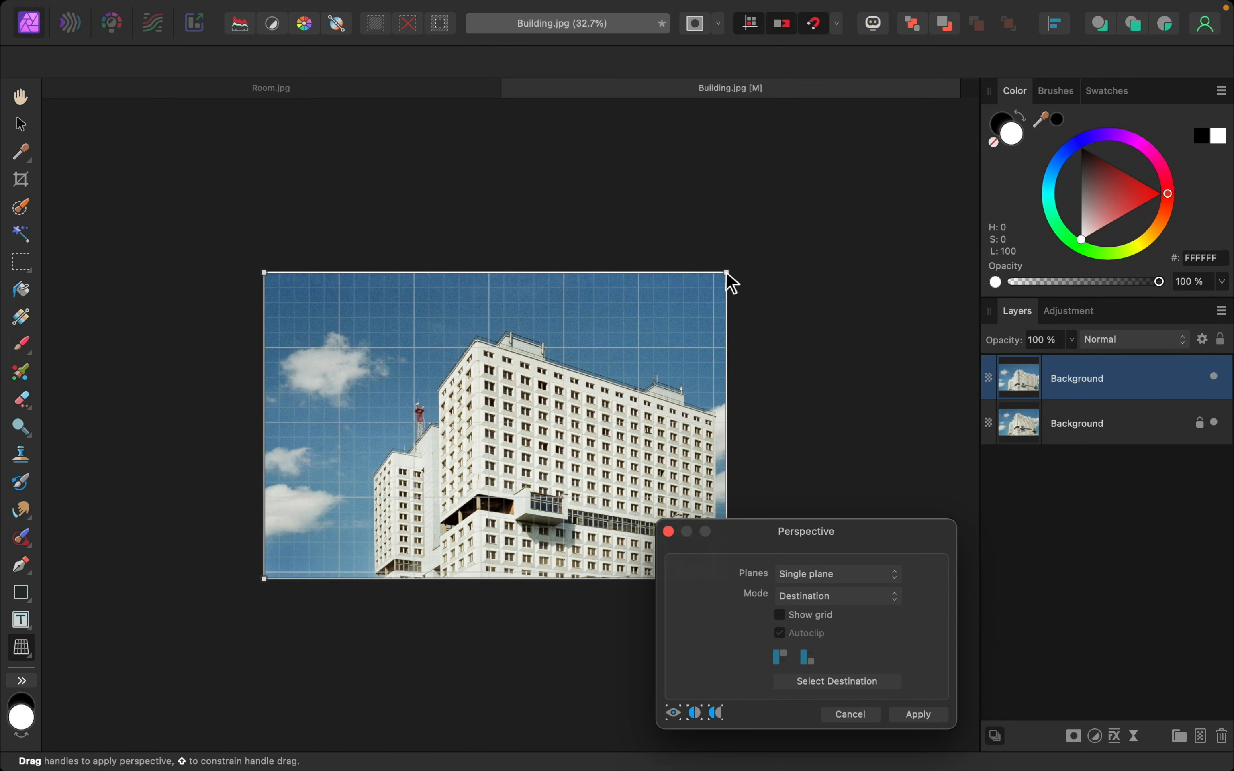
pyautogui.moveTo(726, 273); pyautogui.dragTo(726, 209)
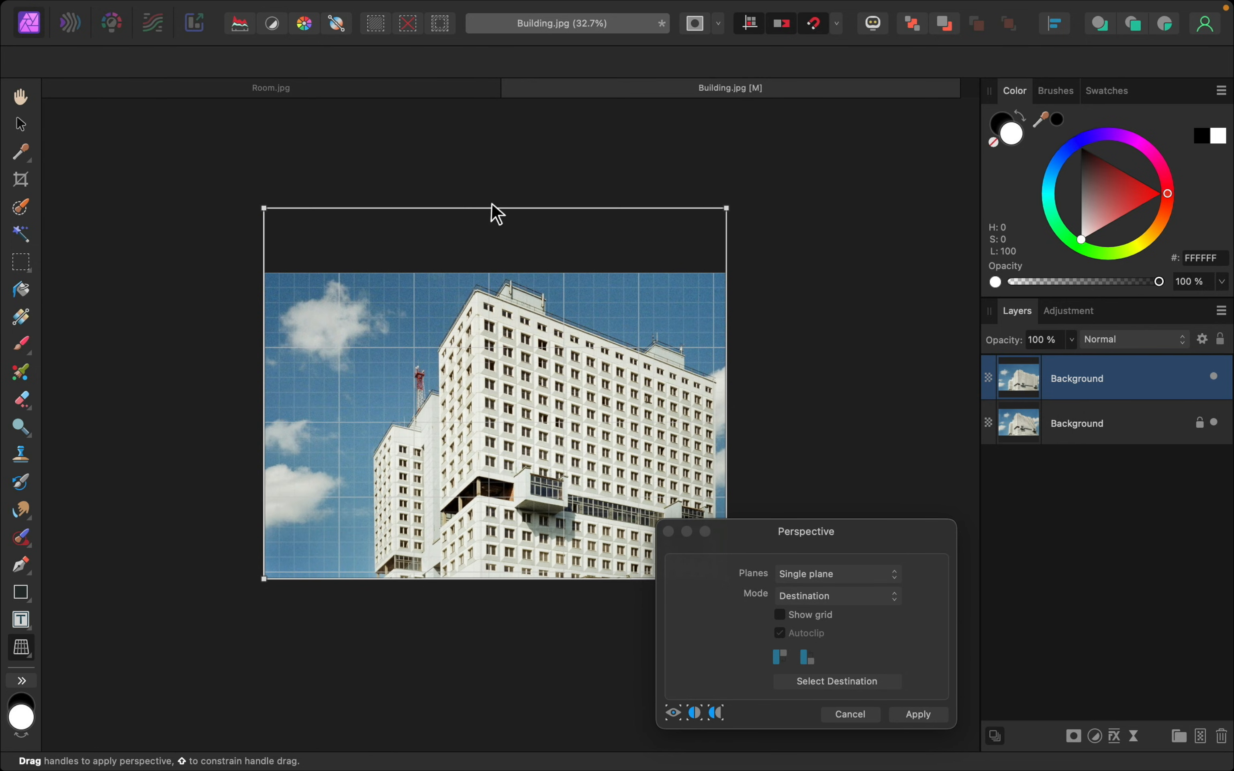
pyautogui.moveTo(718, 396)
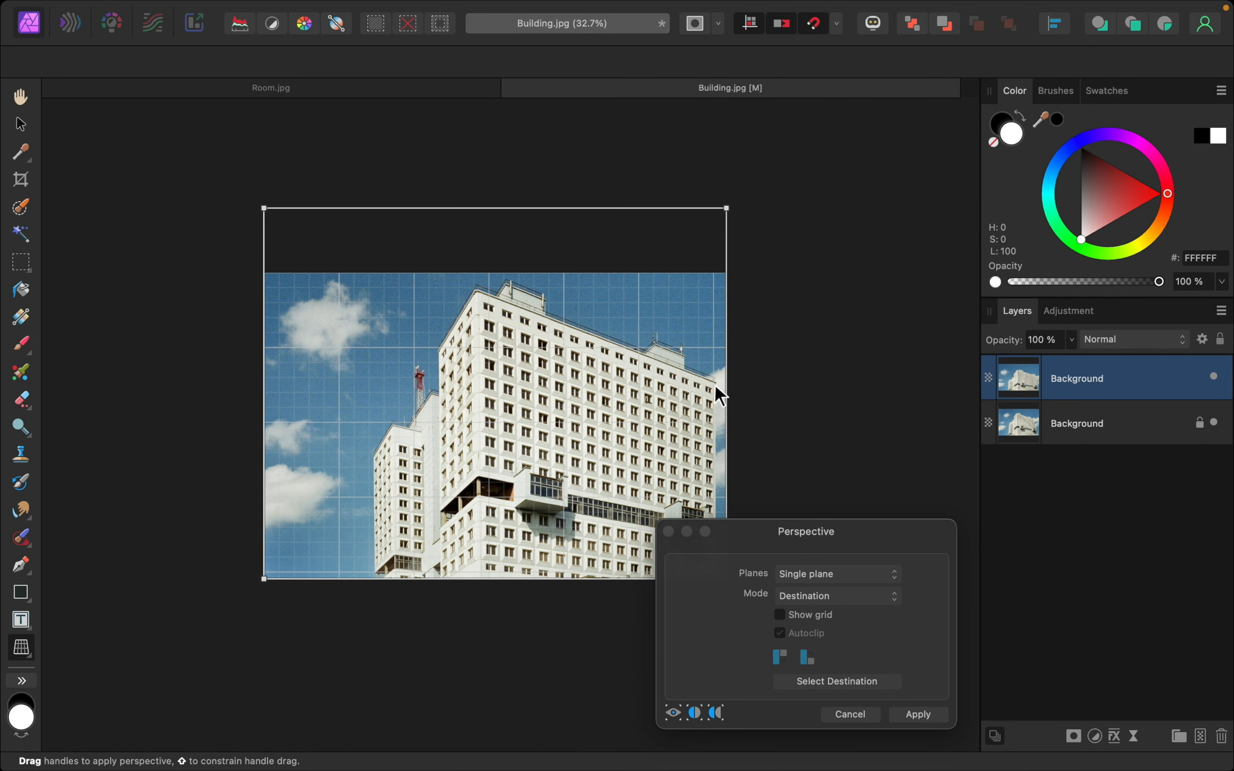
pyautogui.moveTo(710, 263)
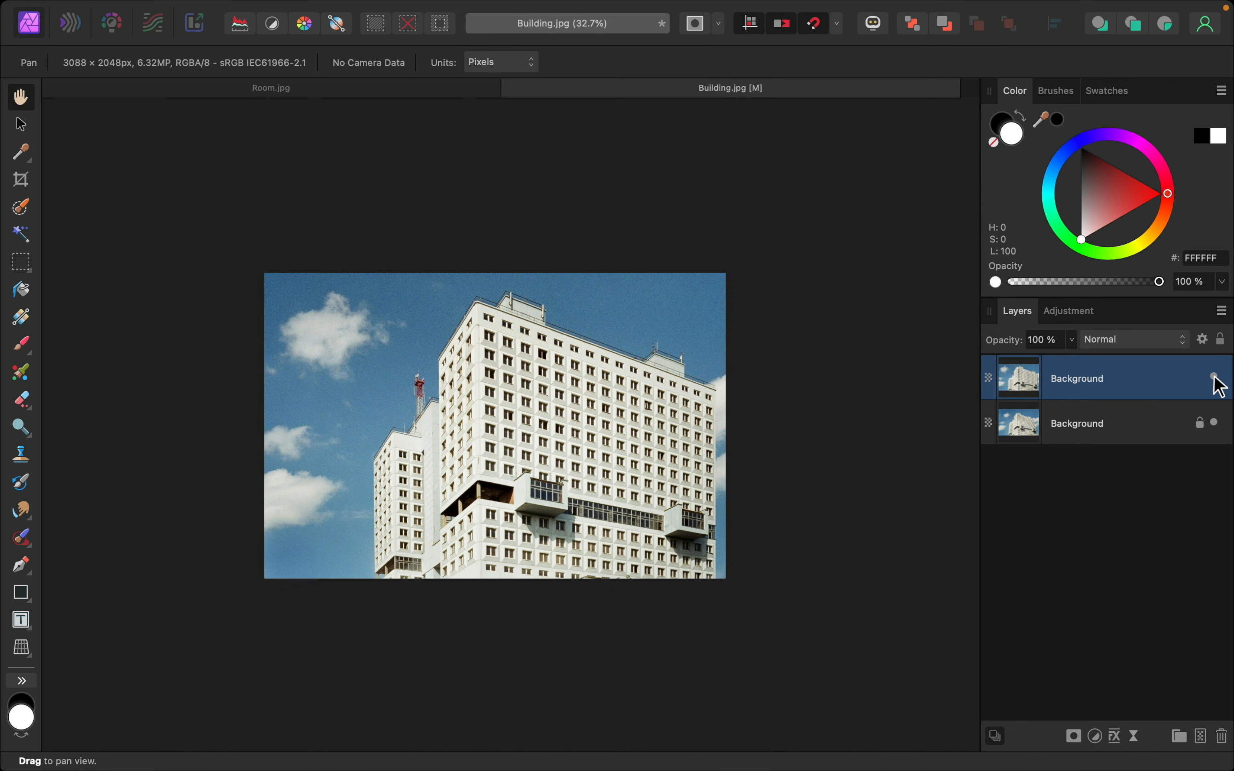
pyautogui.moveTo(428, 138)
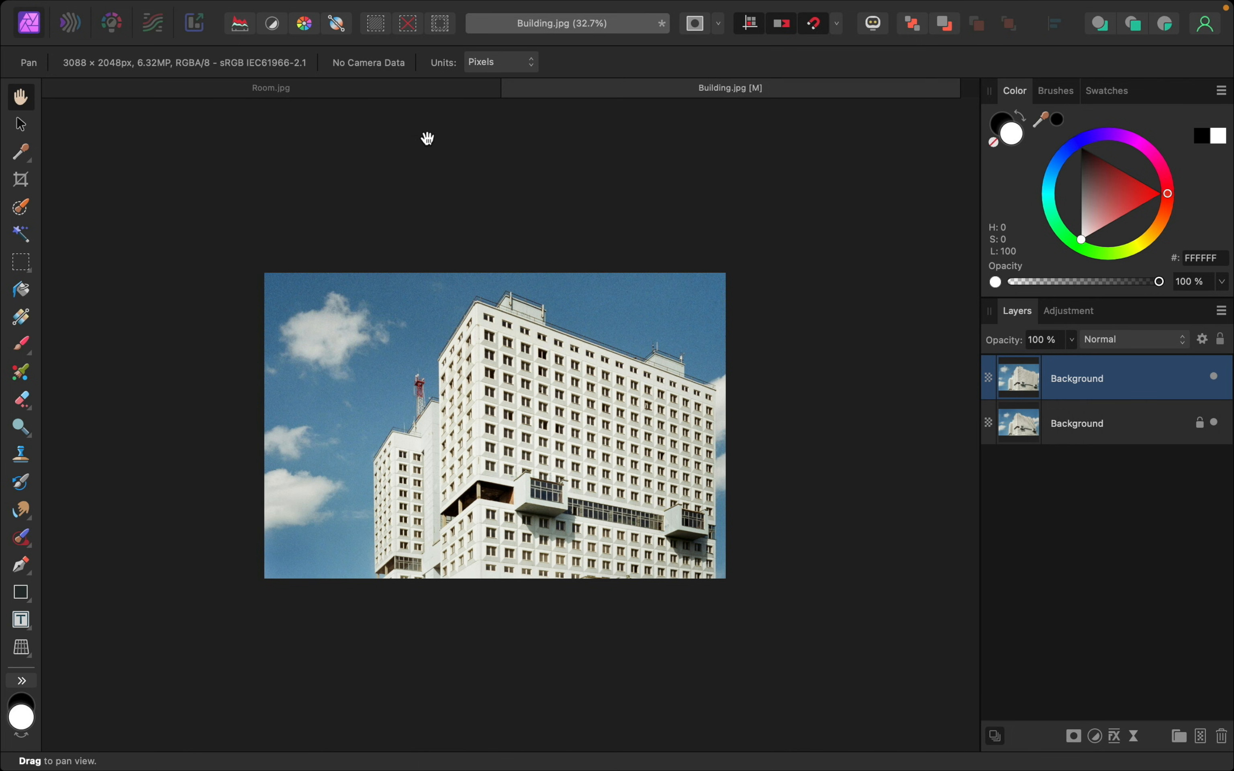
# Switch to the Room.jpg kitchen photo document.
pyautogui.click(270, 87)
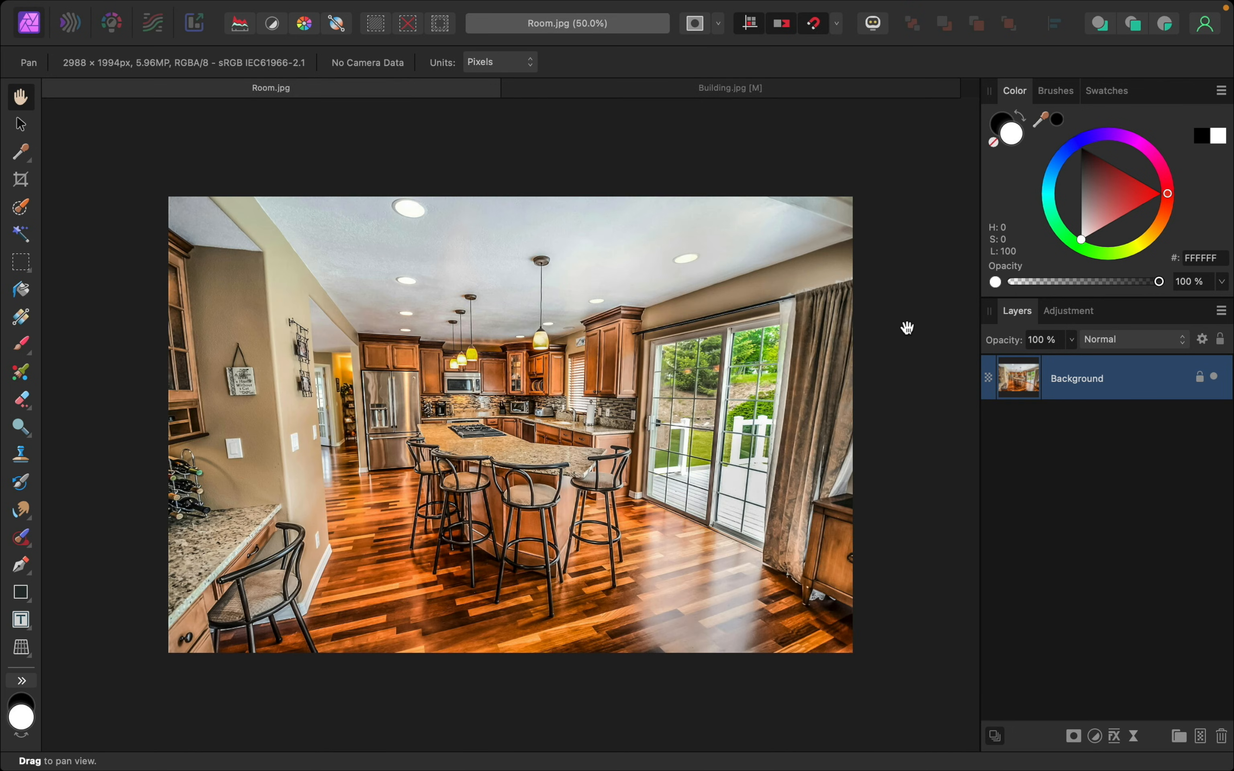
pyautogui.moveTo(448, 344)
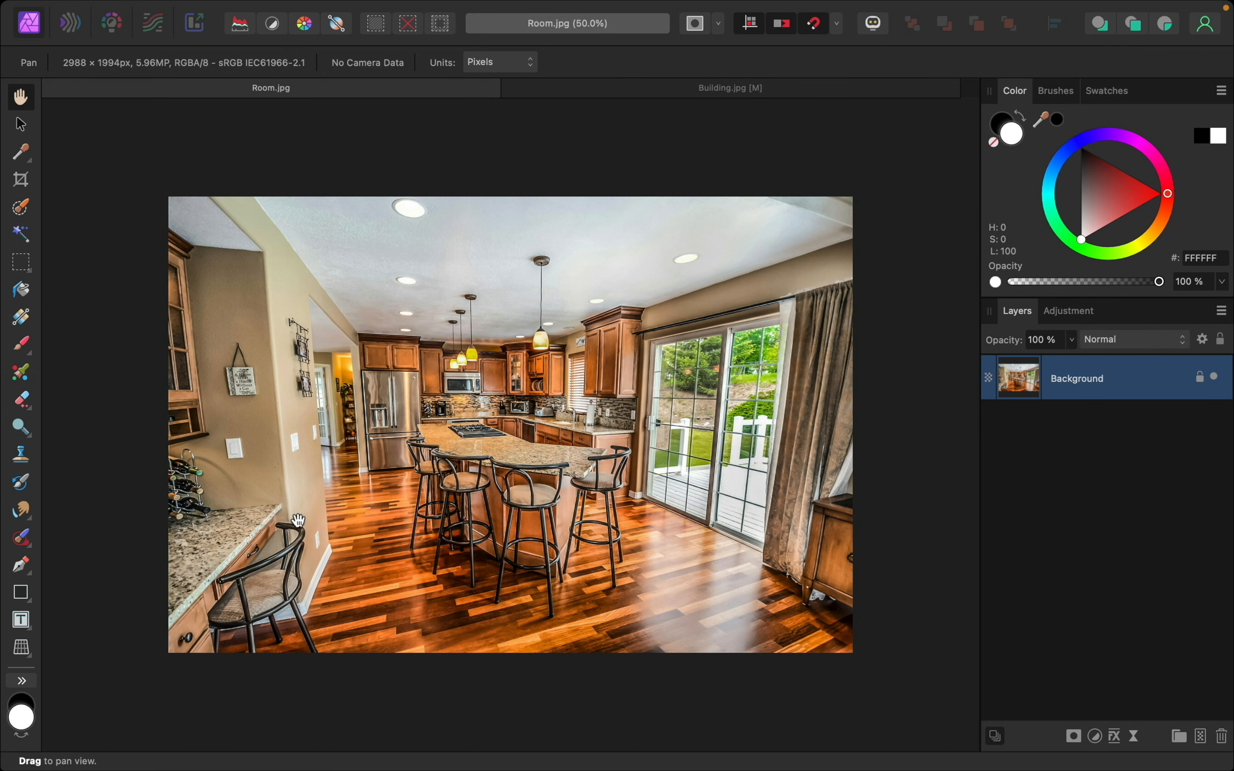
pyautogui.moveTo(873, 340)
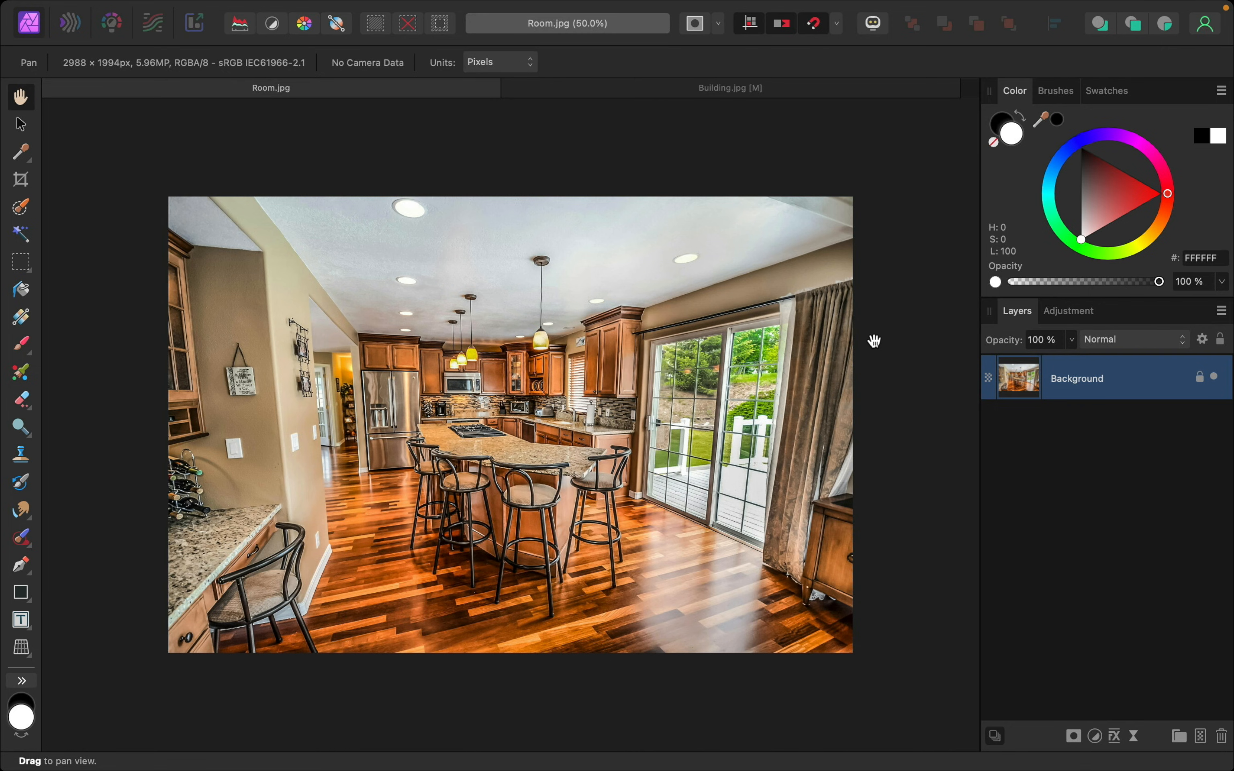
pyautogui.moveTo(879, 346)
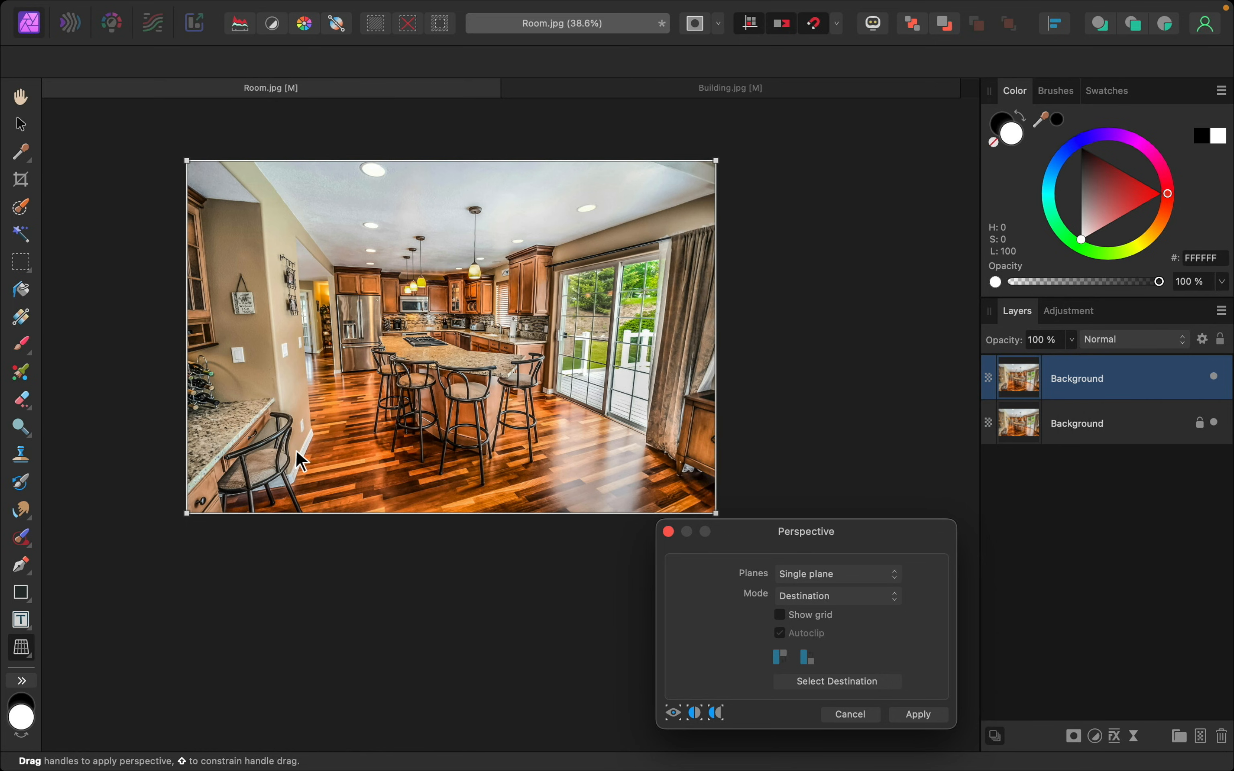
pyautogui.moveTo(270, 497)
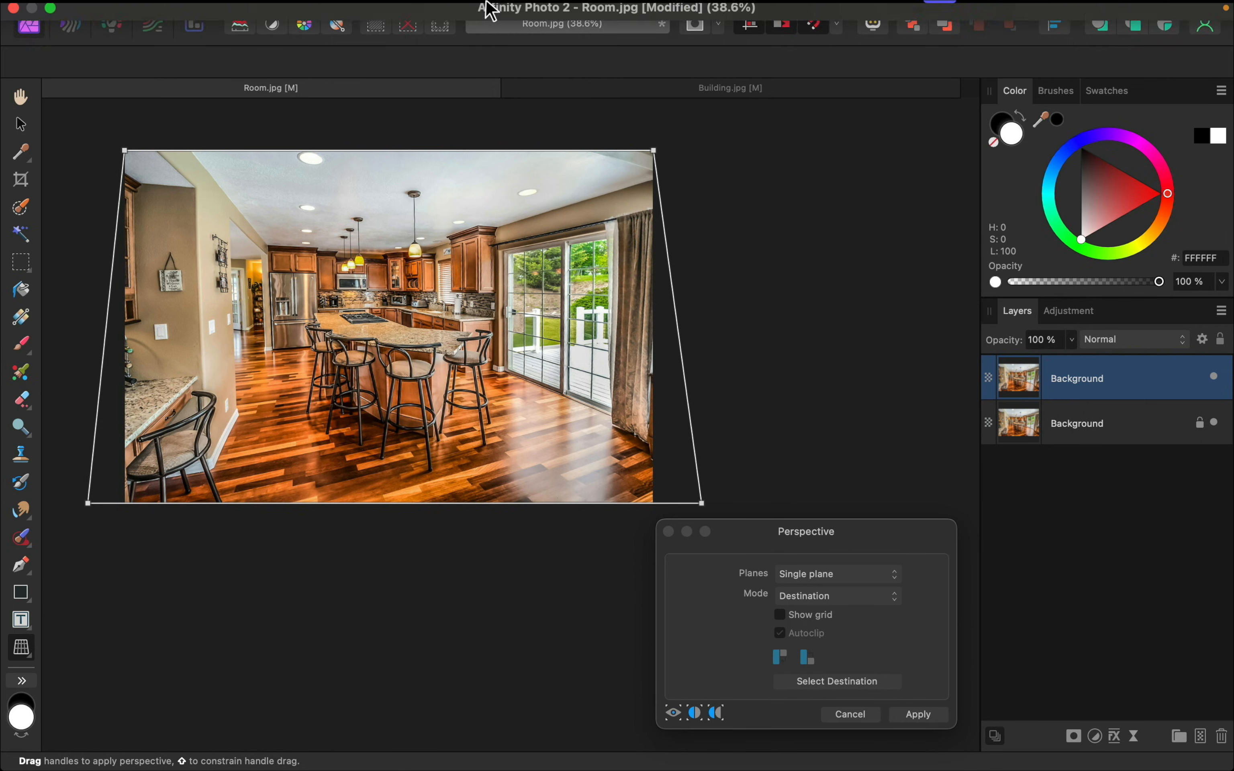
# Turn the grid on and spread the kitchen's bottom corners outward until its walls are vertical.
pyautogui.click(591, 11)
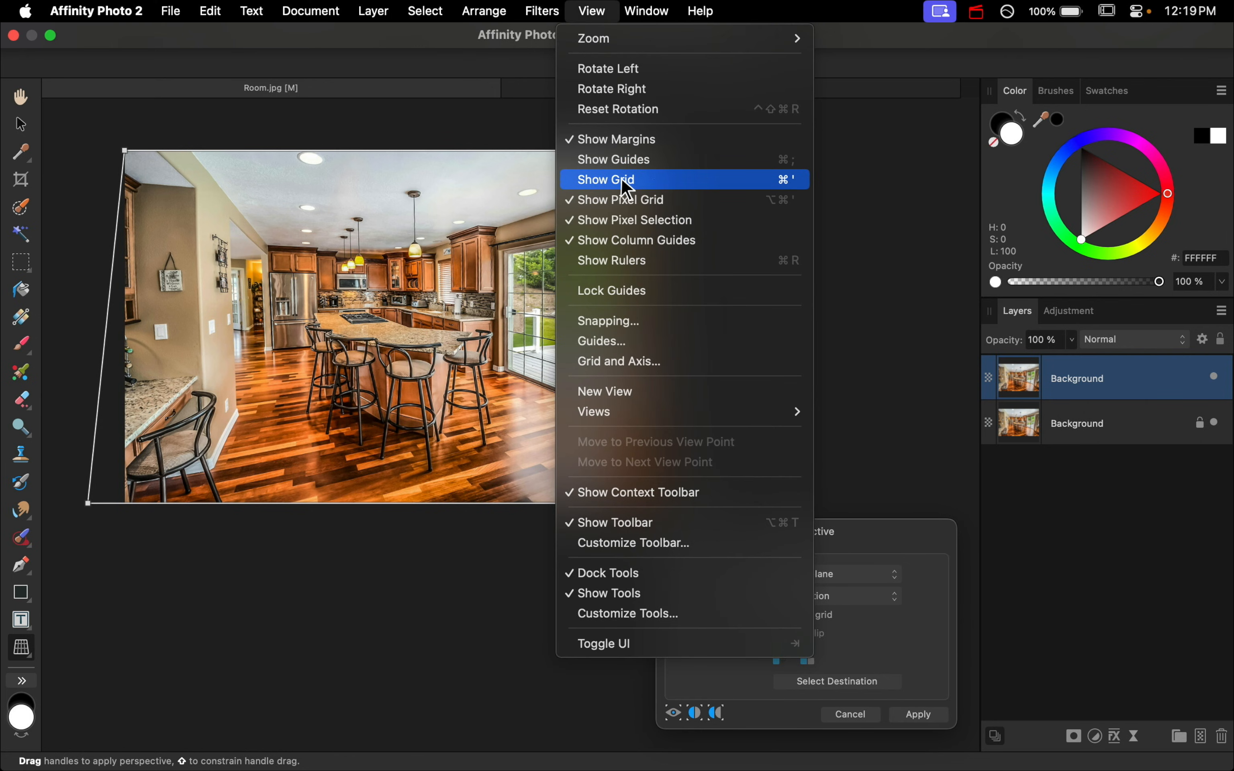
pyautogui.click(605, 179)
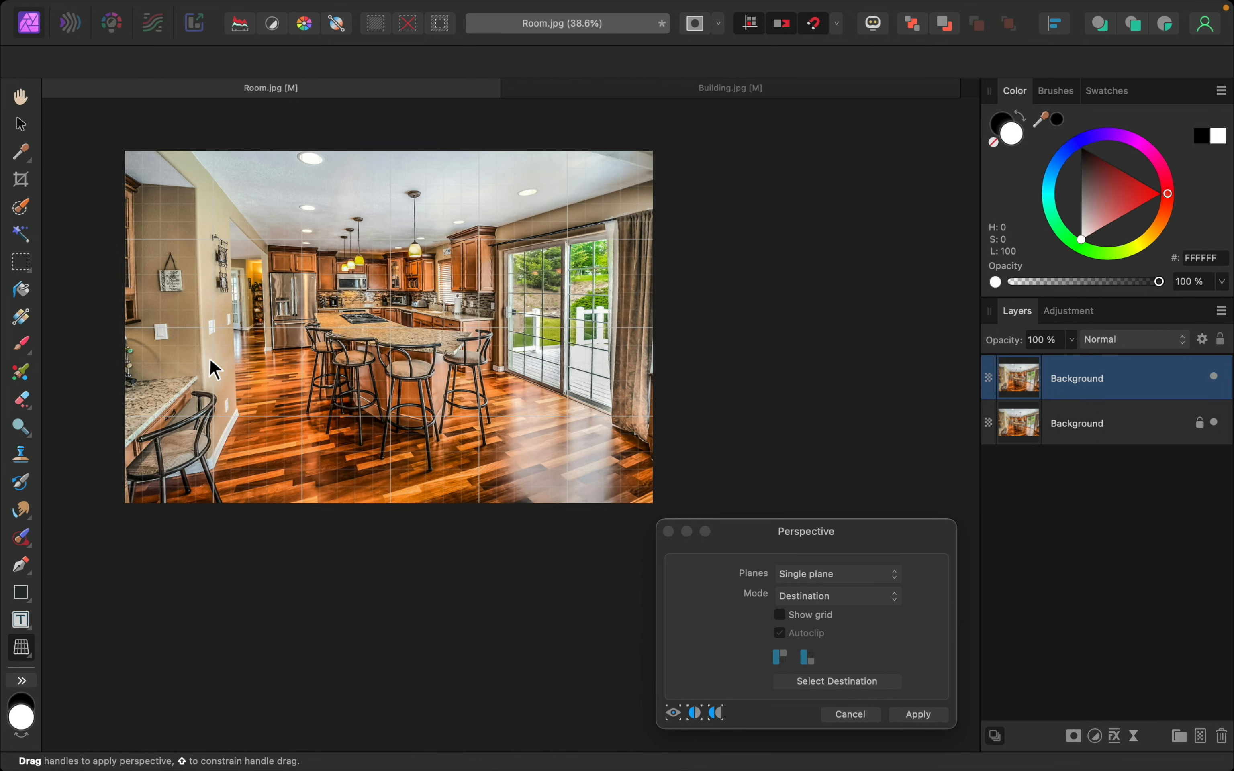
pyautogui.moveTo(124, 500); pyautogui.dragTo(110, 516)
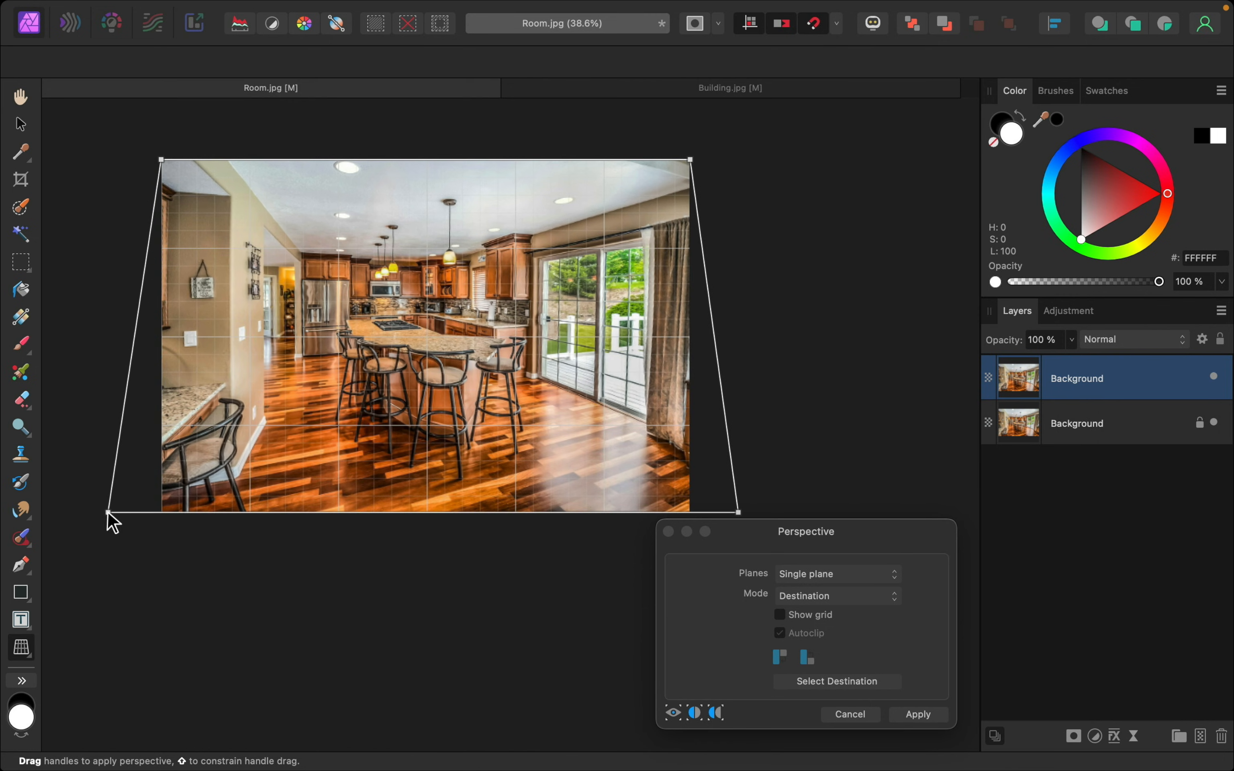
pyautogui.moveTo(110, 520); pyautogui.dragTo(116, 525)
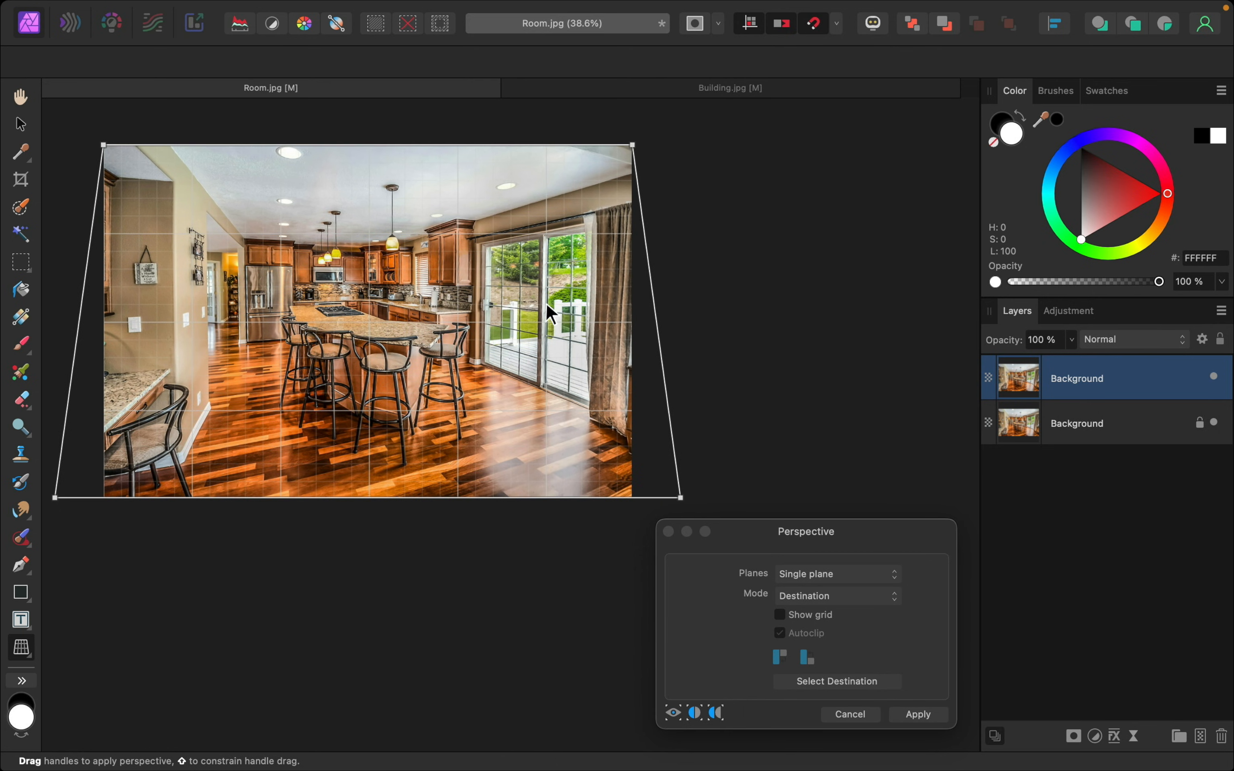
pyautogui.moveTo(545, 393)
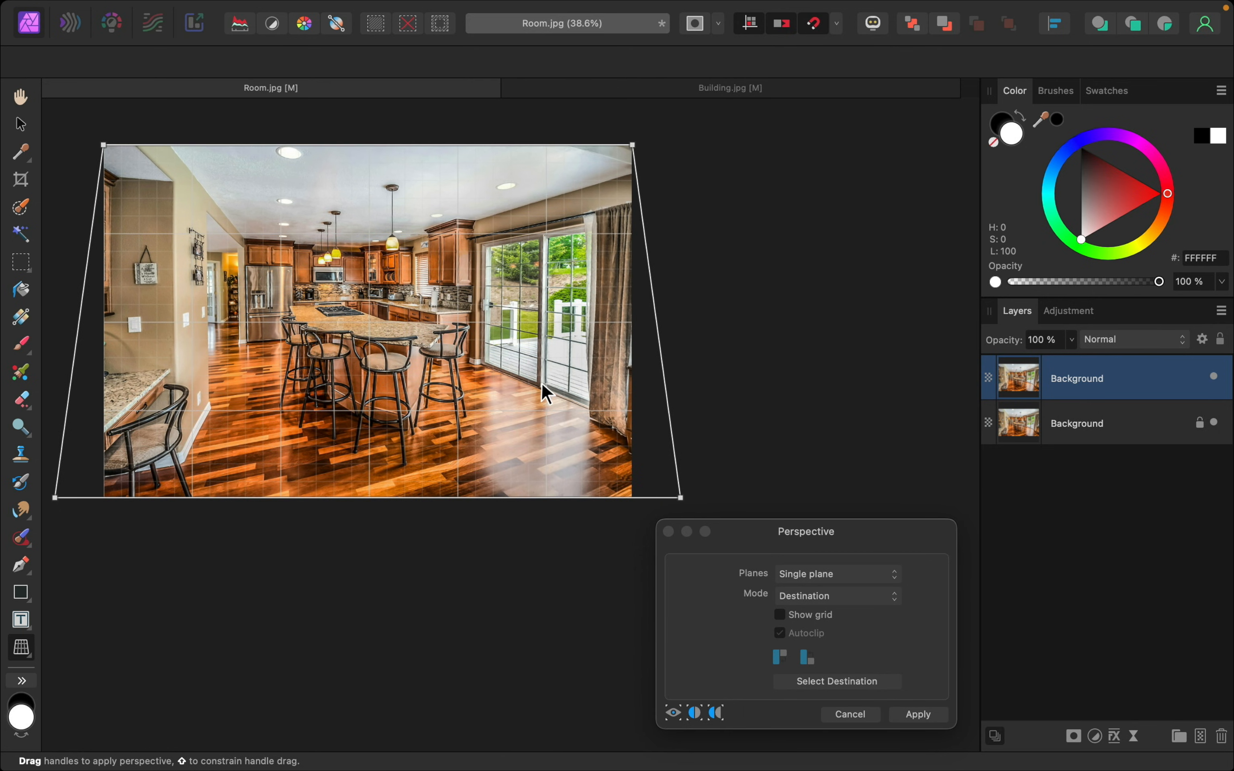
pyautogui.moveTo(684, 508)
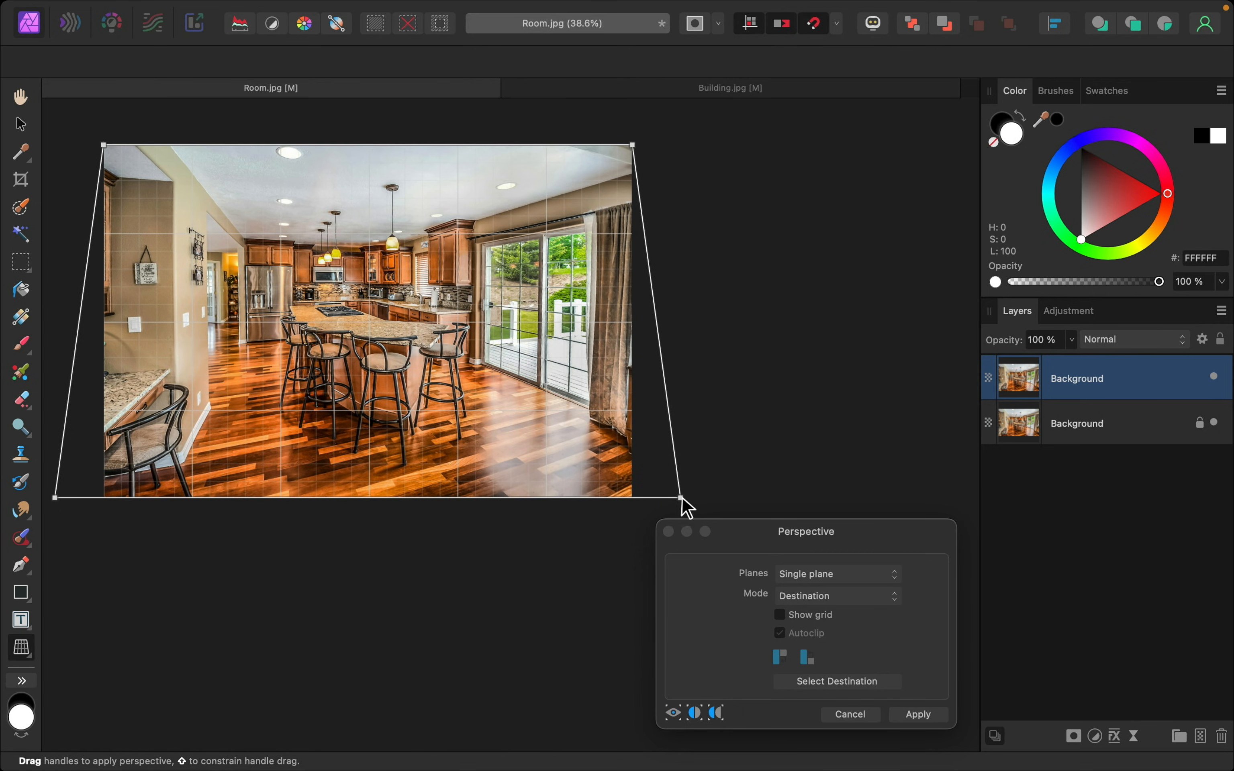
pyautogui.moveTo(681, 501); pyautogui.dragTo(682, 496)
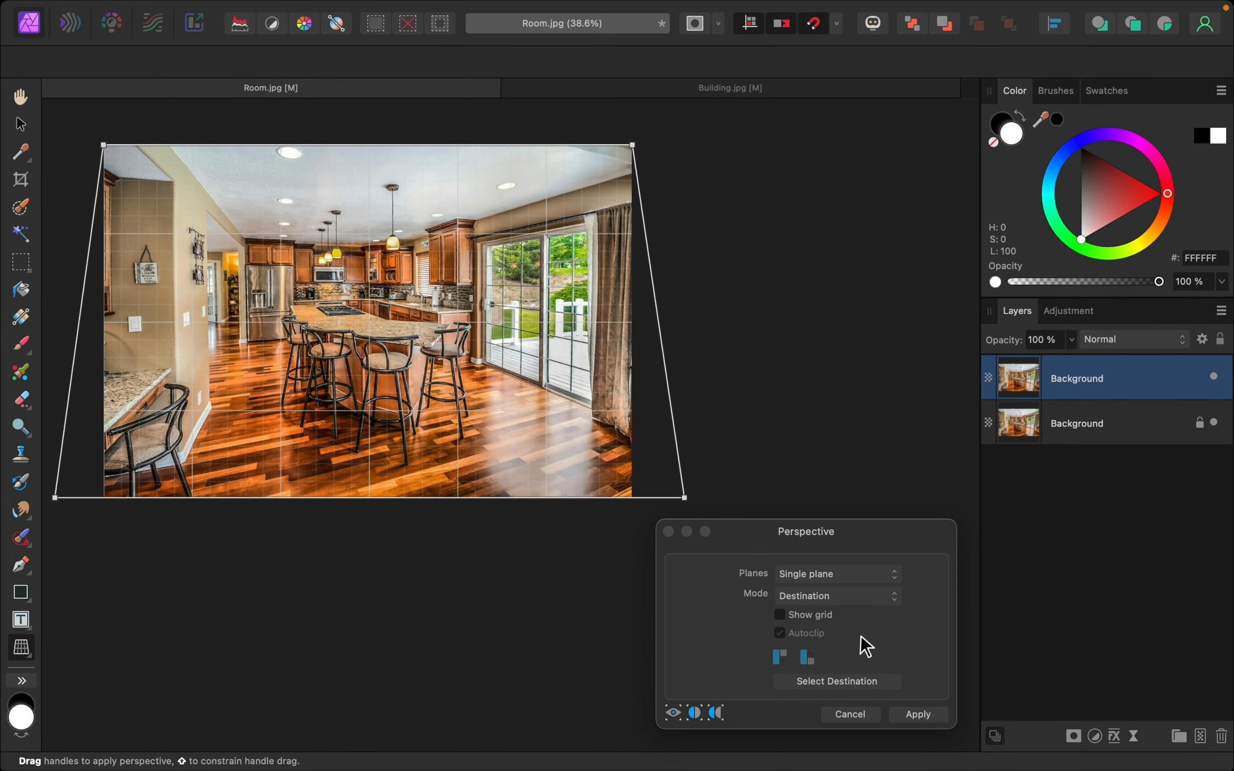
pyautogui.click(916, 714)
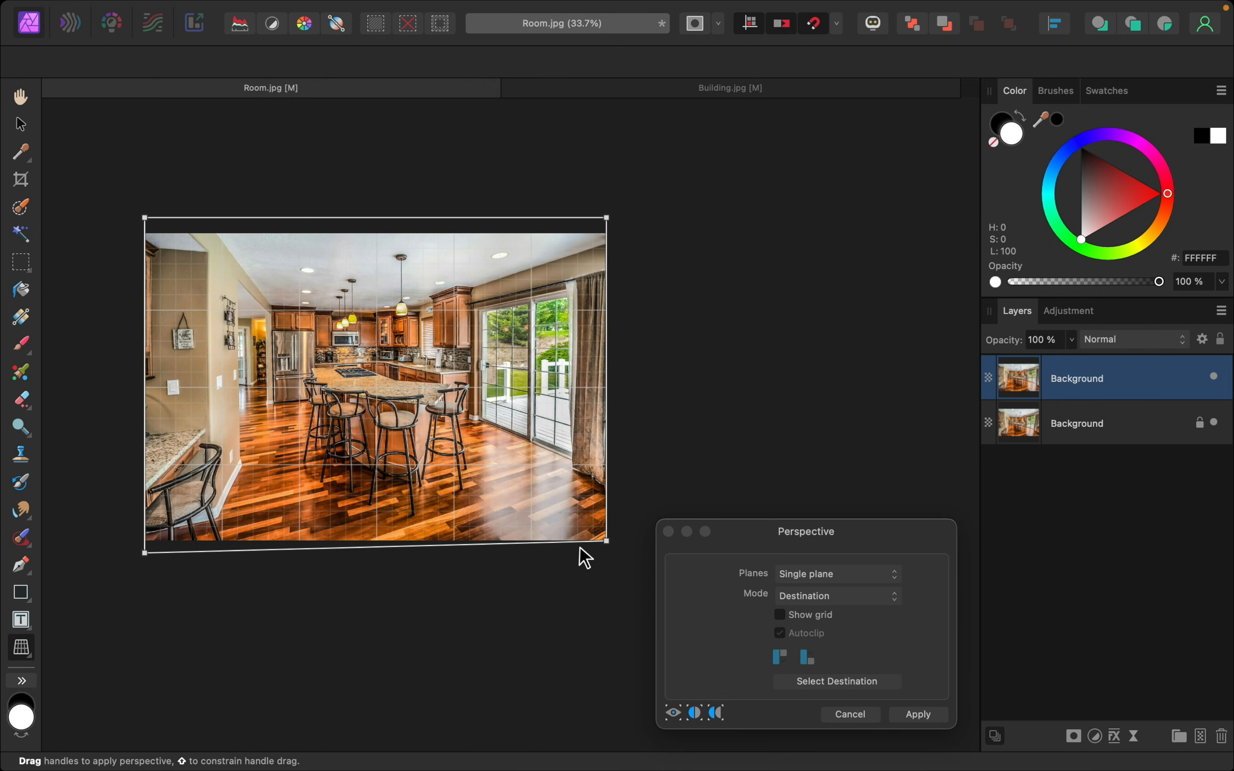
# Finish the kitchen's vertical stretch, apply it, and hide the grid overlay.
pyautogui.moveTo(603, 540); pyautogui.dragTo(613, 551)
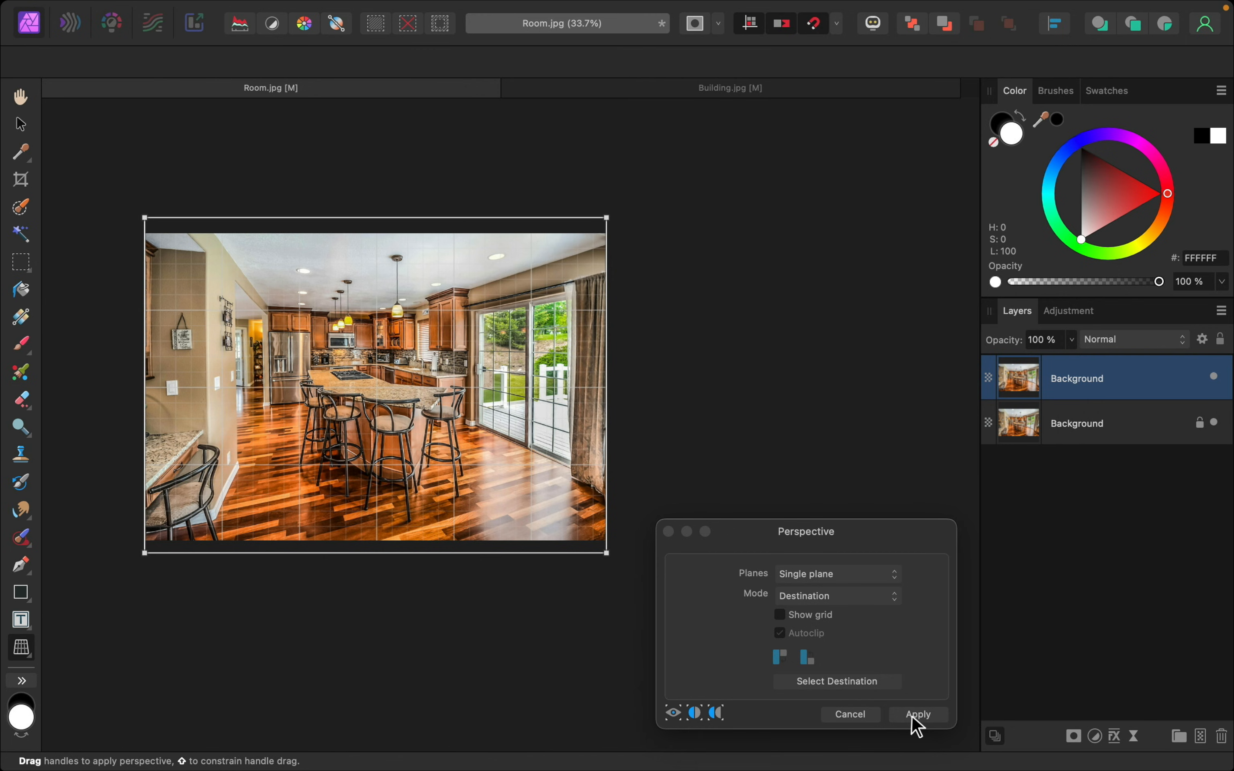
pyautogui.click(916, 714)
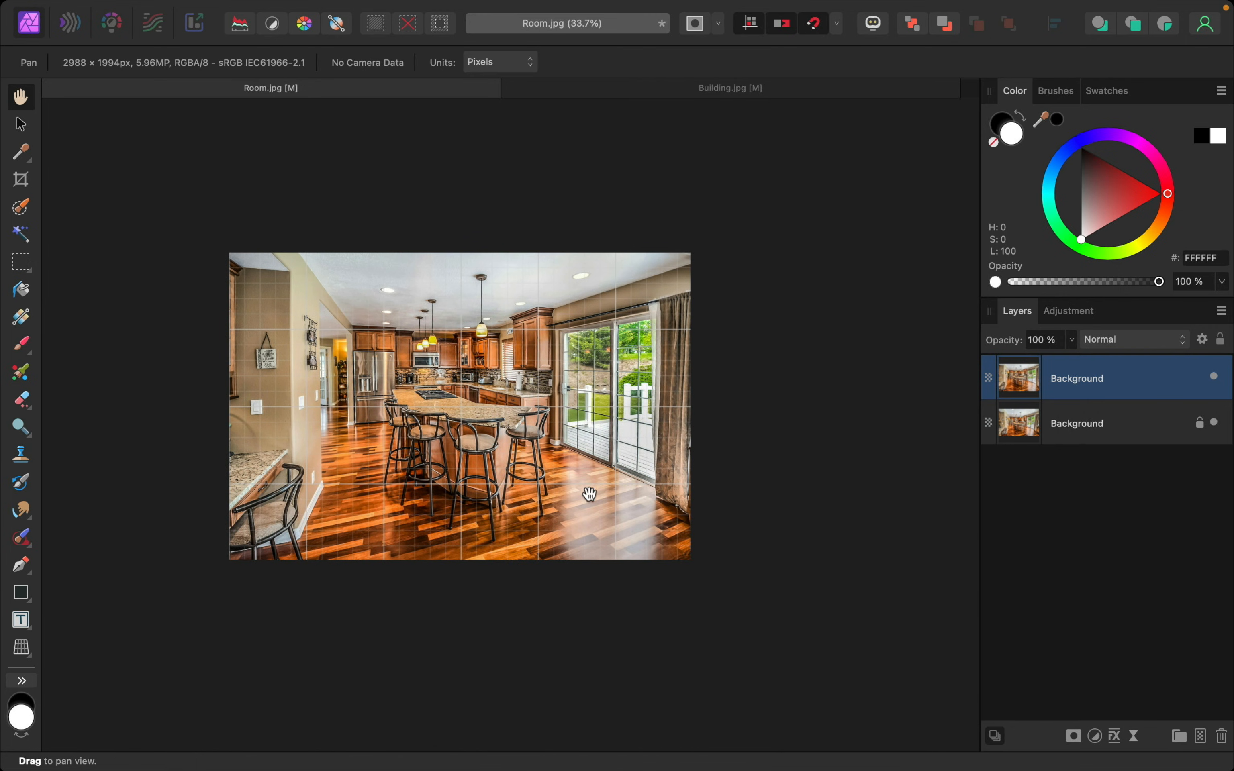
pyautogui.moveTo(444, 175)
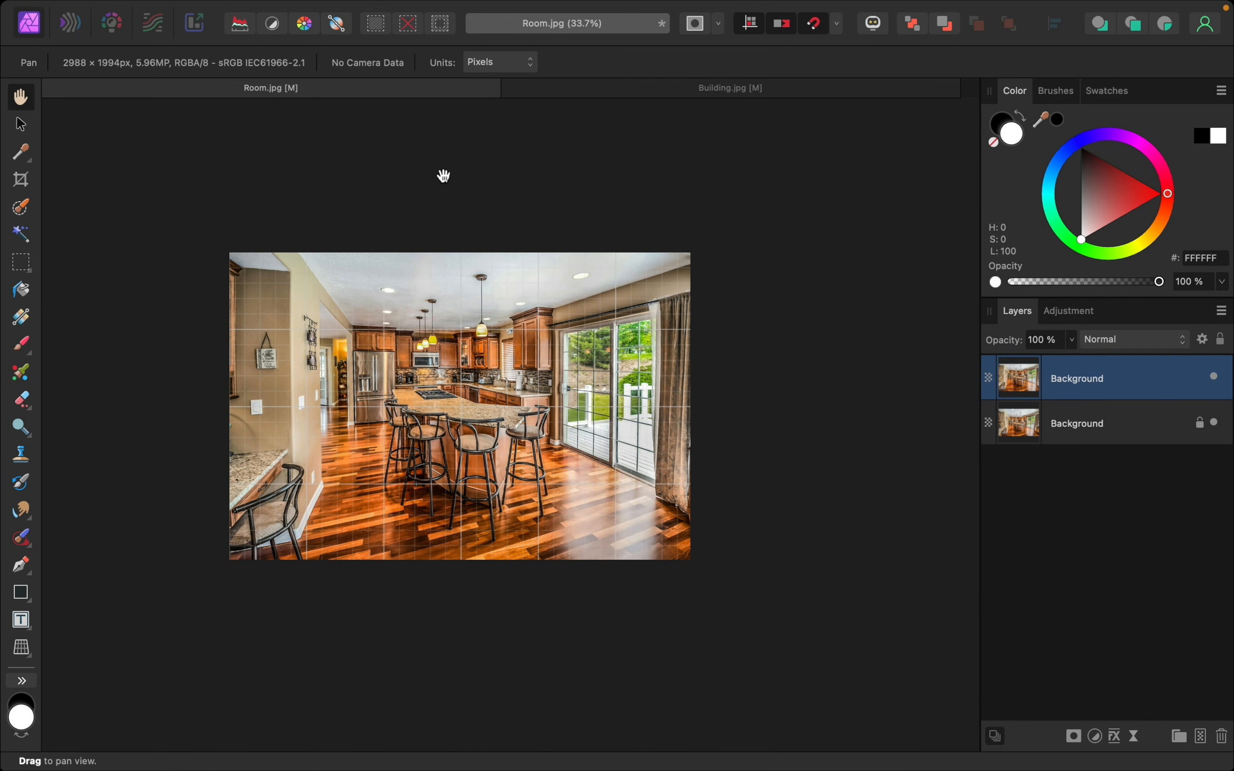
pyautogui.moveTo(560, 282)
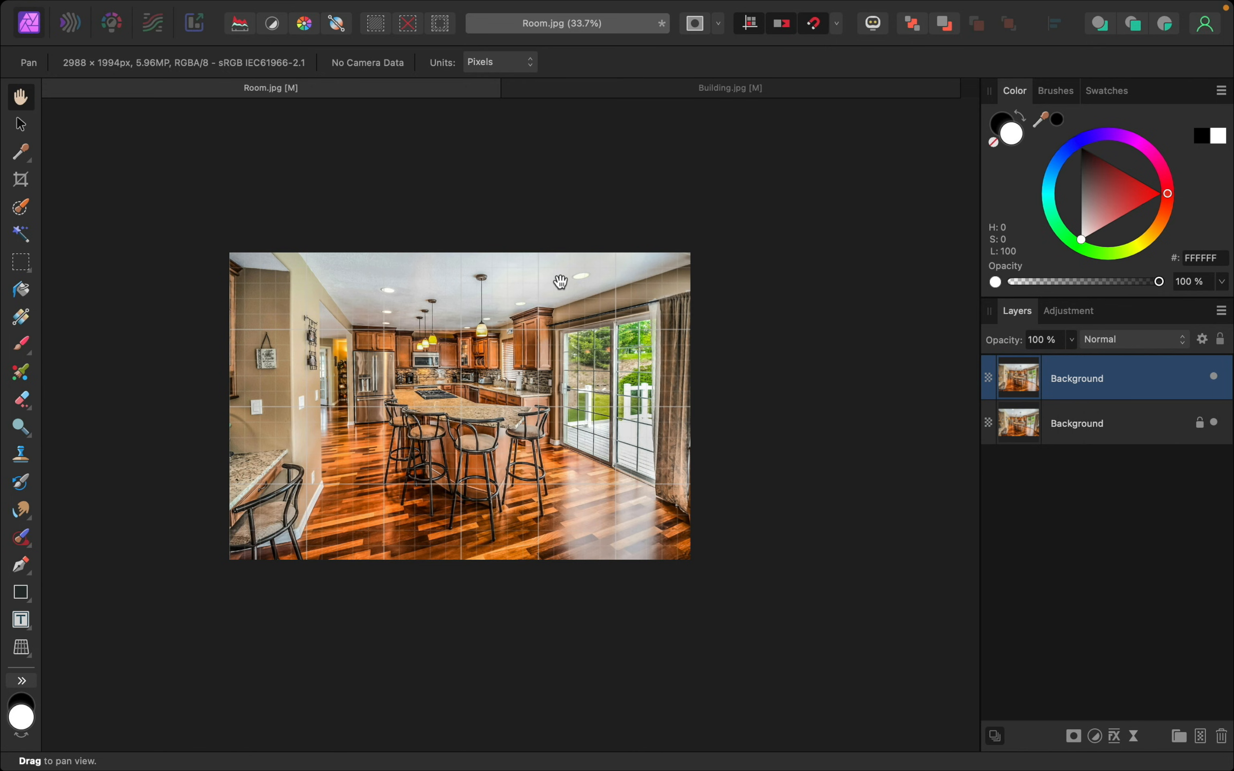
pyautogui.moveTo(555, 161)
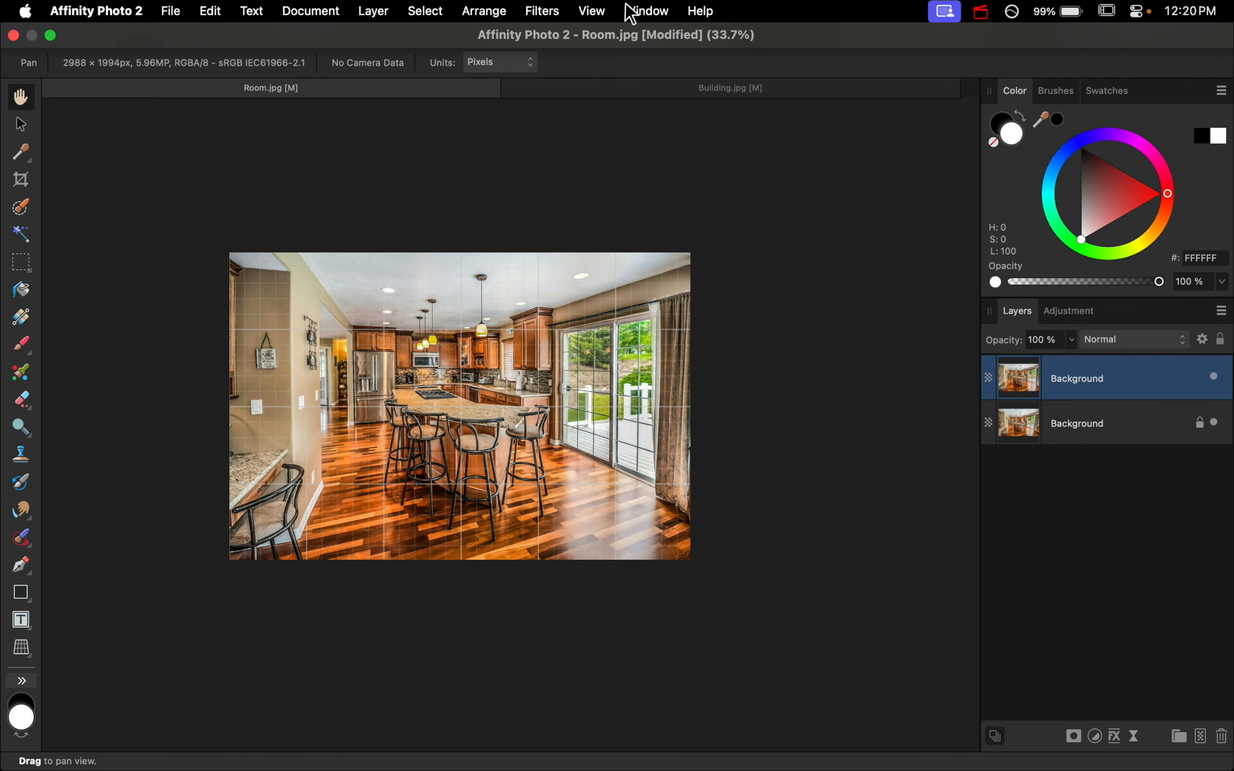
pyautogui.click(592, 11)
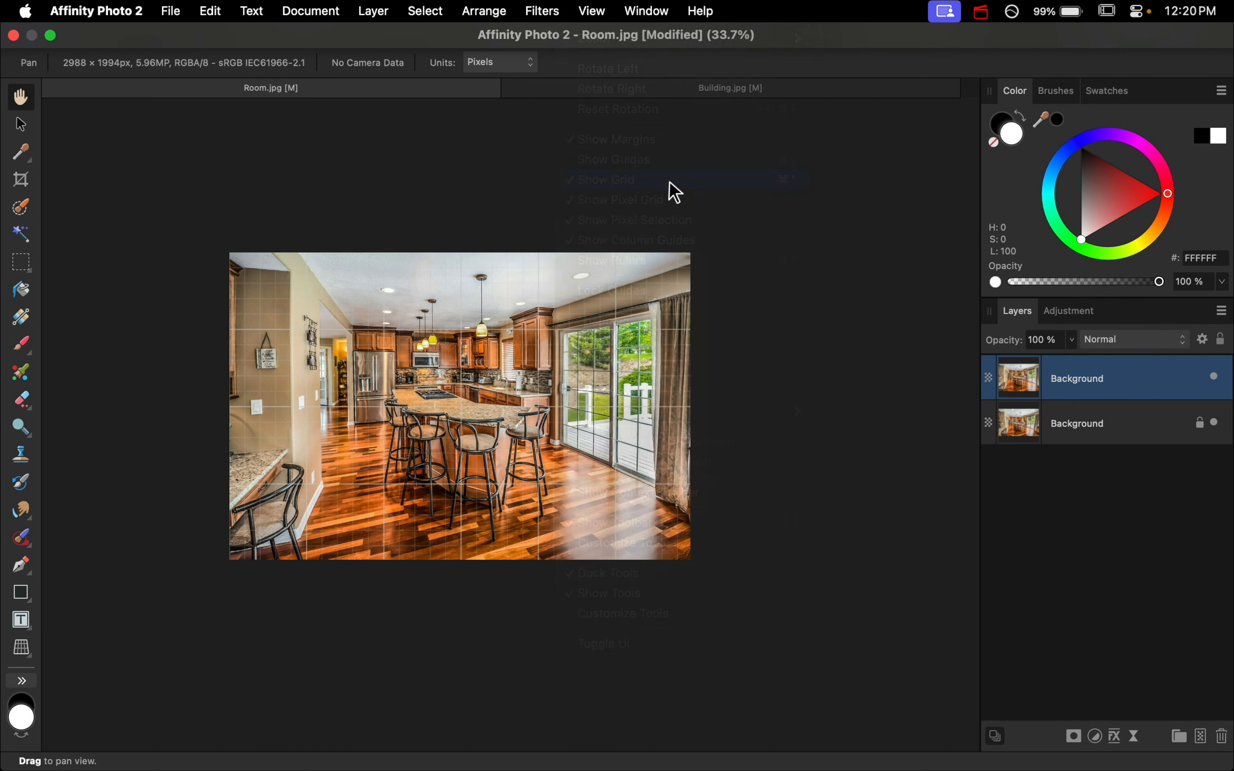